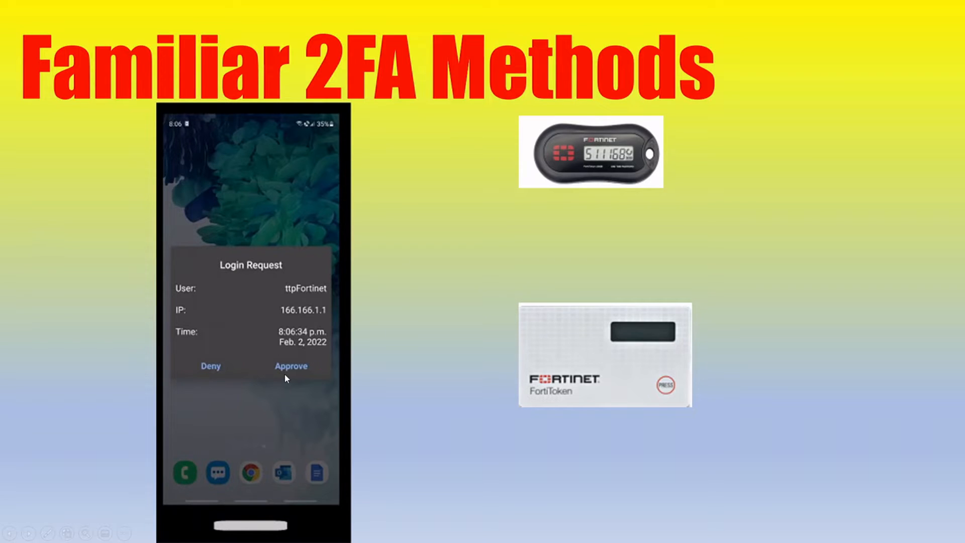
{"action": "mouse_move", "coordinate": [284, 381]}
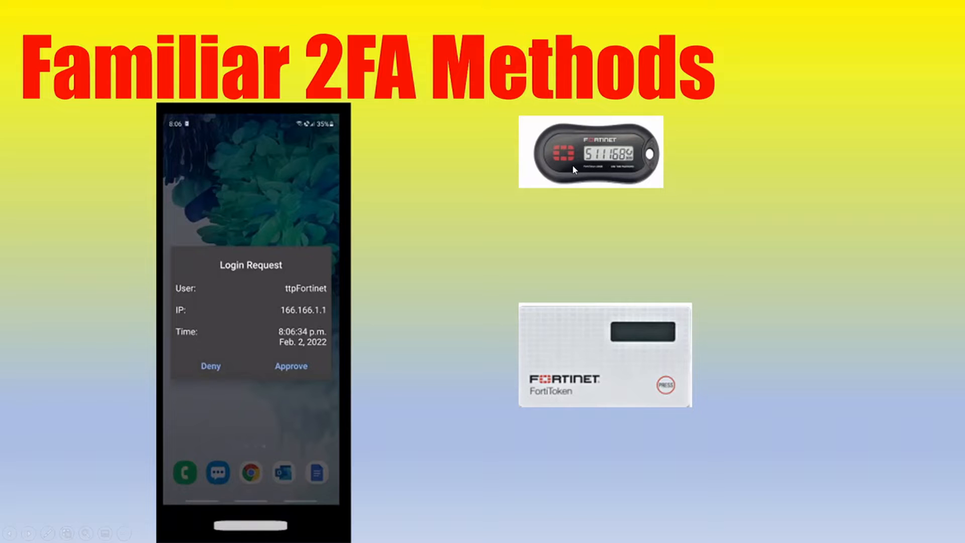
{"action": "mouse_move", "coordinate": [601, 179]}
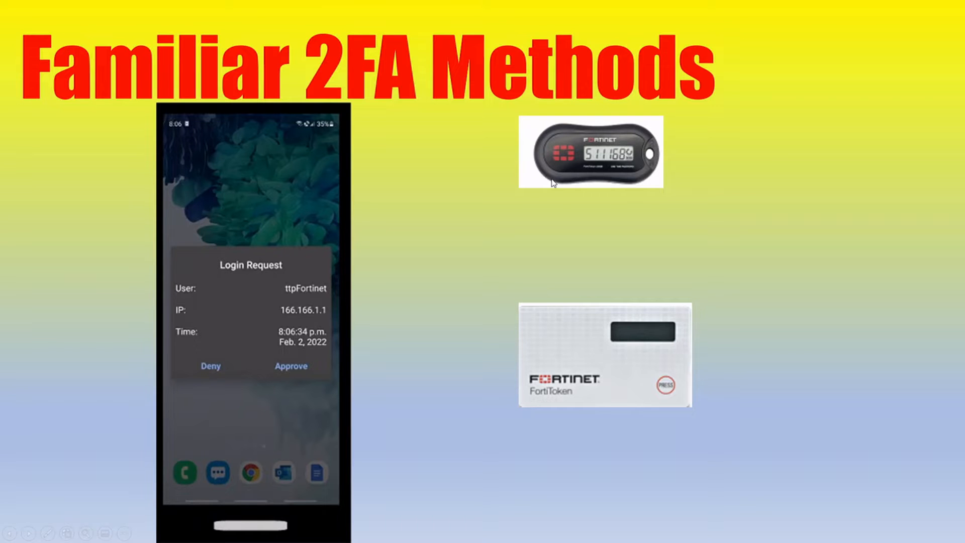
{"action": "mouse_move", "coordinate": [465, 293]}
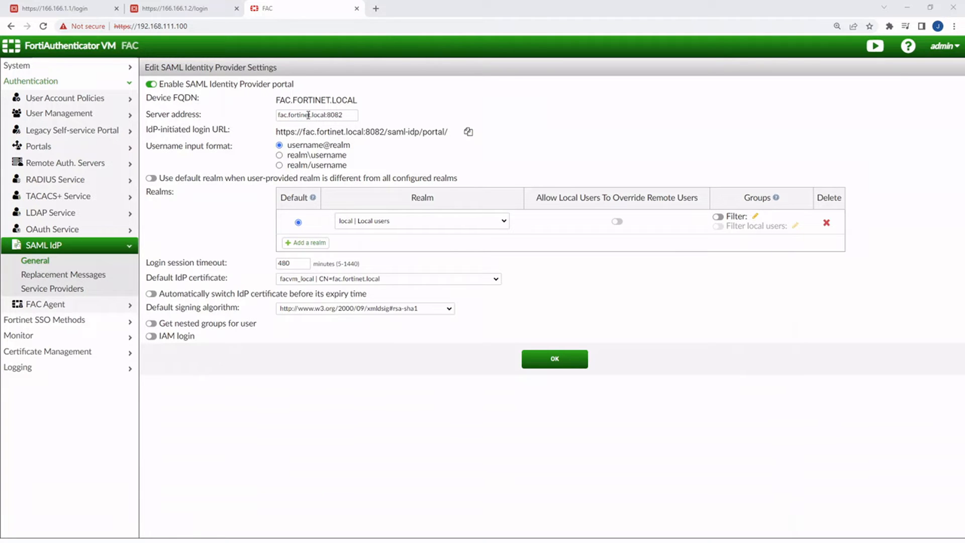
Inspect the SAML IdP server address, then review fac_user1's account and cancel back to the users list
{"action": "left_click", "coordinate": [317, 115]}
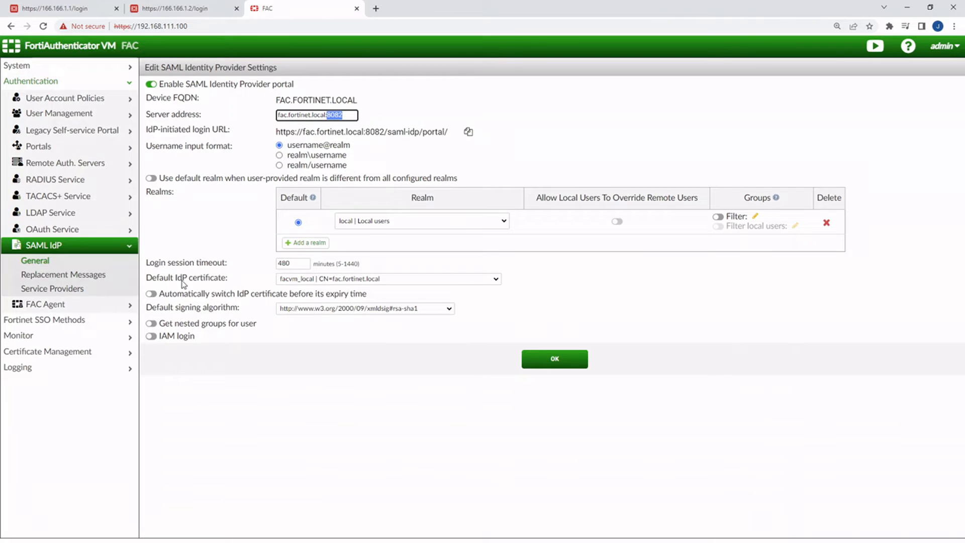
{"action": "mouse_move", "coordinate": [372, 284]}
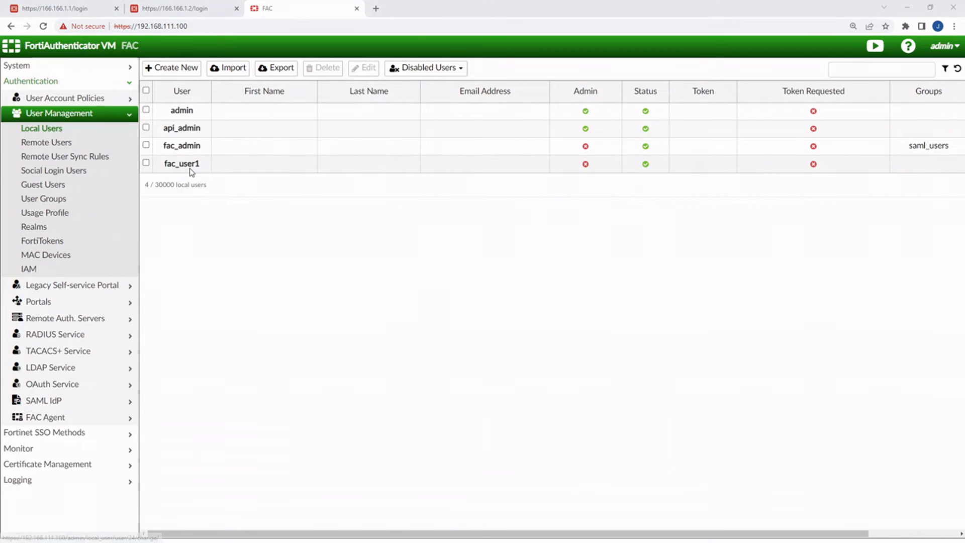
{"action": "double_click", "coordinate": [181, 162]}
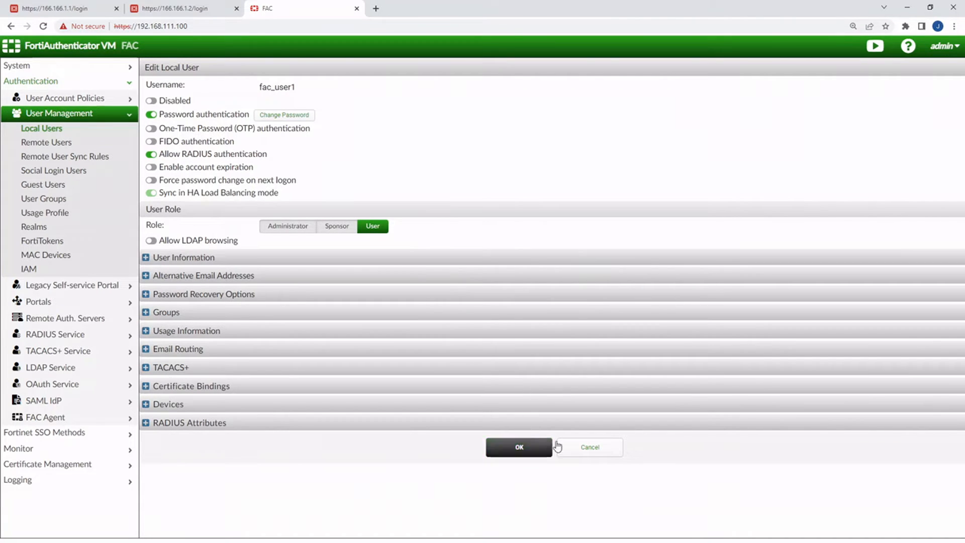
{"action": "left_click", "coordinate": [519, 447]}
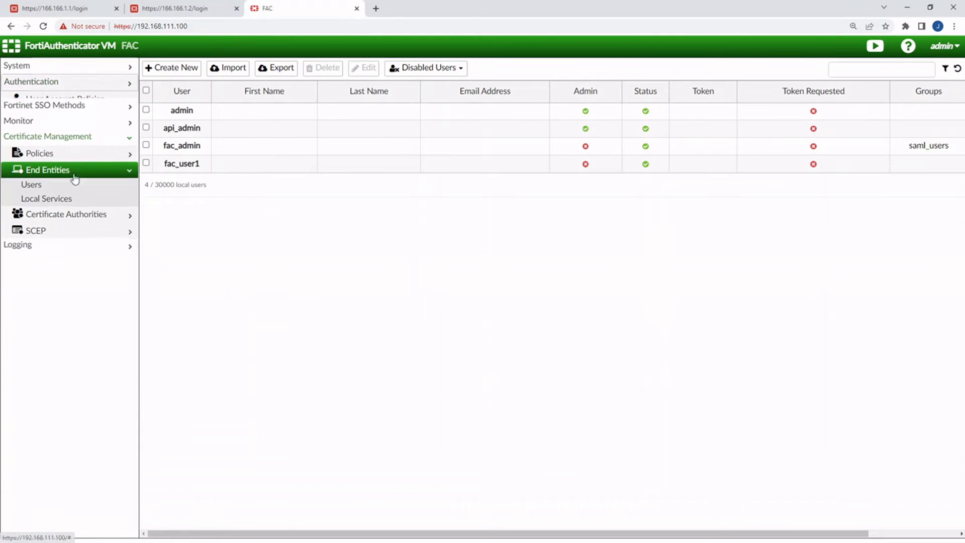
Review the facvm_local certificate under End Entities > Local Services and return to the list
{"action": "left_click", "coordinate": [31, 81]}
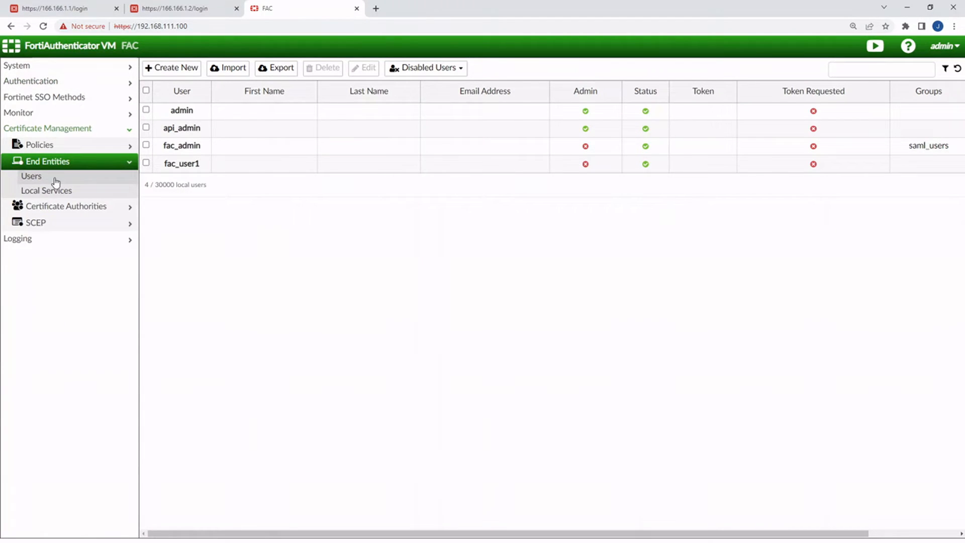
{"action": "mouse_move", "coordinate": [46, 190]}
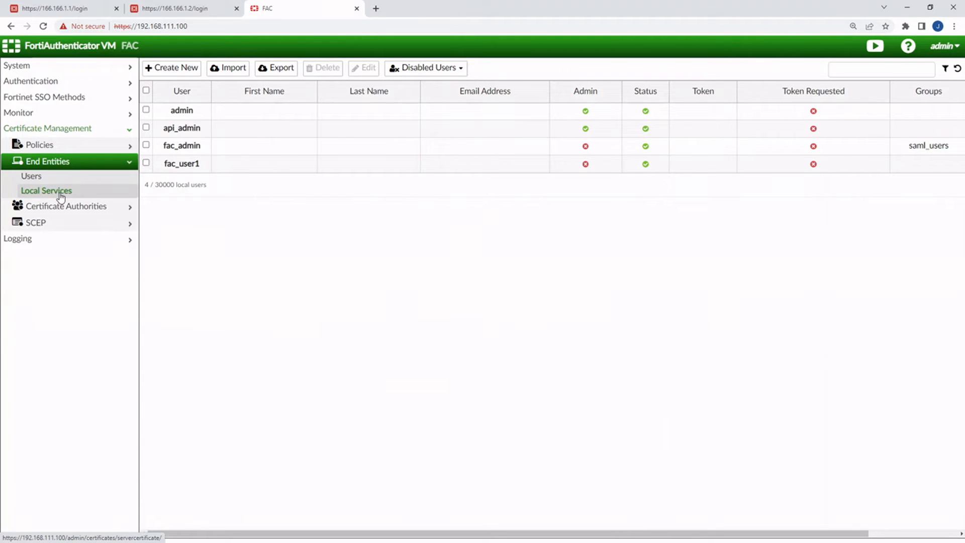
{"action": "left_click", "coordinate": [46, 190]}
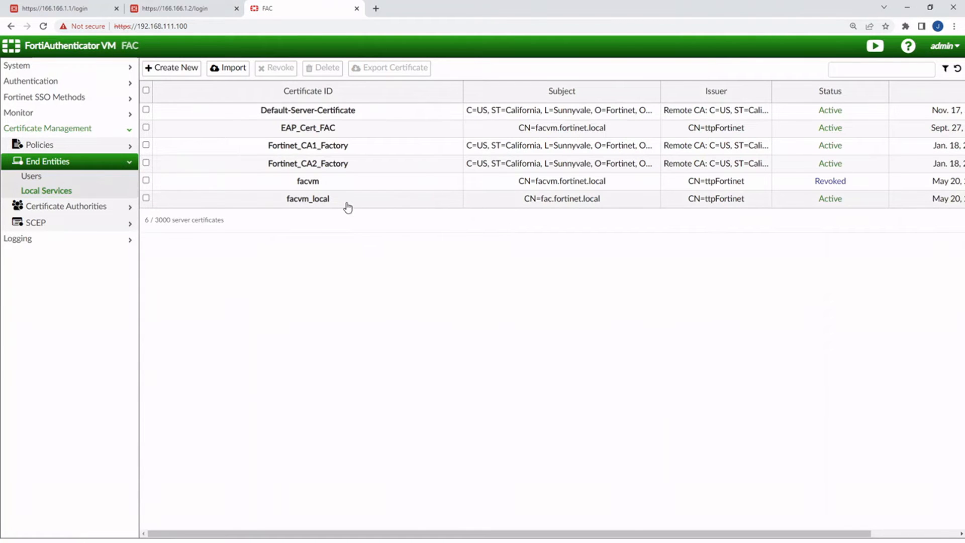
{"action": "left_click", "coordinate": [308, 198]}
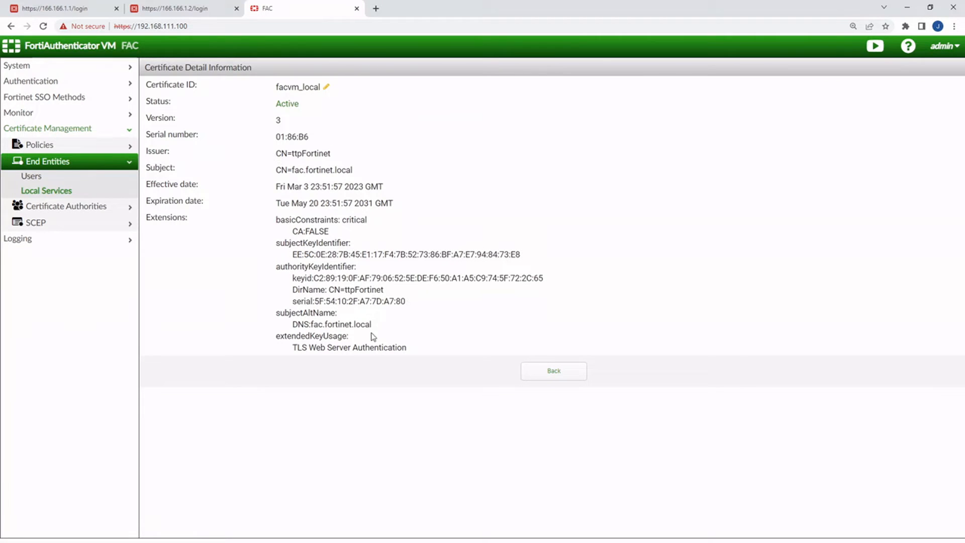
{"action": "left_click", "coordinate": [553, 371]}
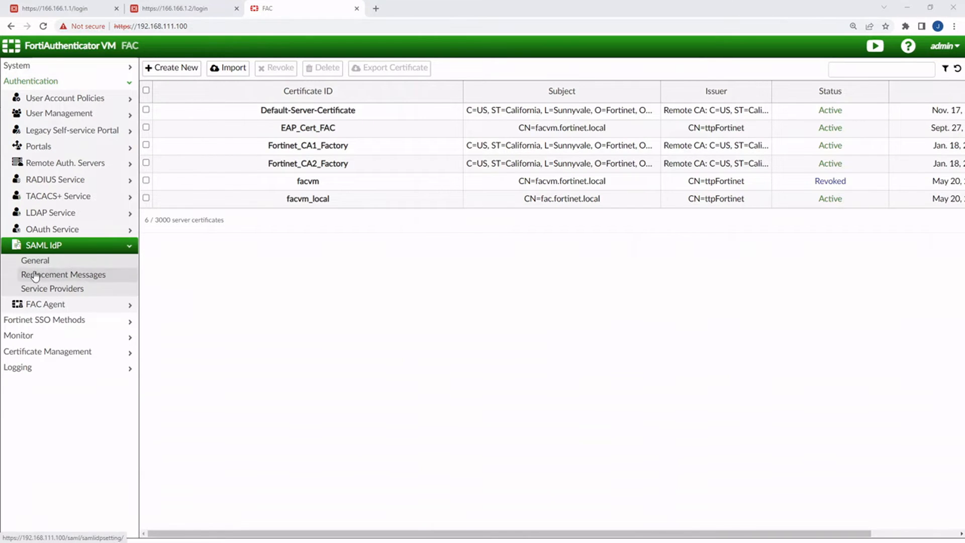
Bring up the SAML service providers list to reach the FortiGate2_Admin entry
{"action": "left_click", "coordinate": [52, 289]}
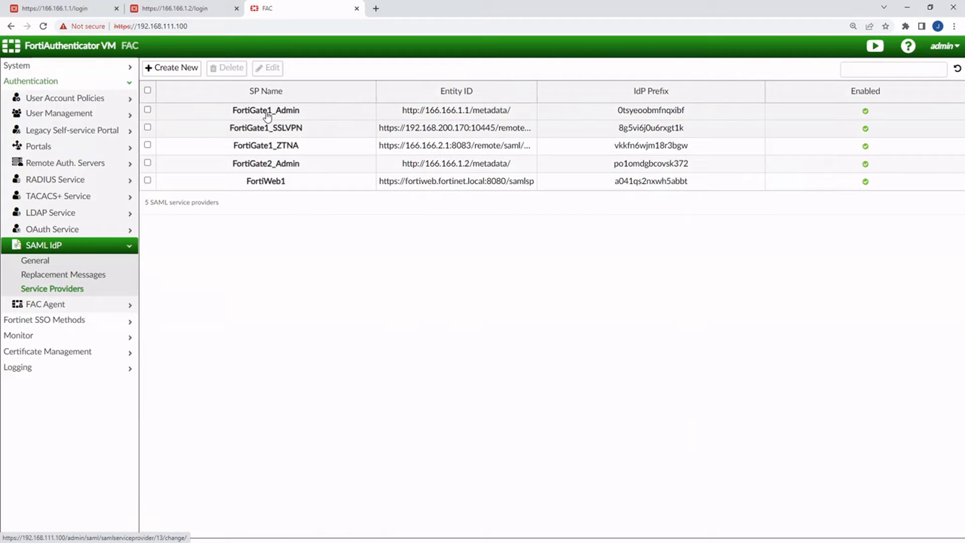
{"action": "mouse_move", "coordinate": [265, 128]}
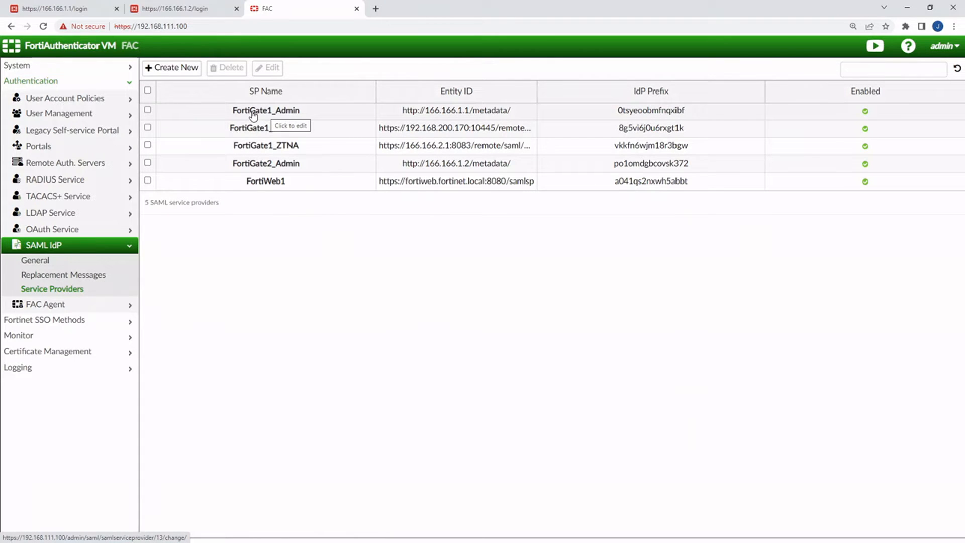
{"action": "mouse_move", "coordinate": [287, 116]}
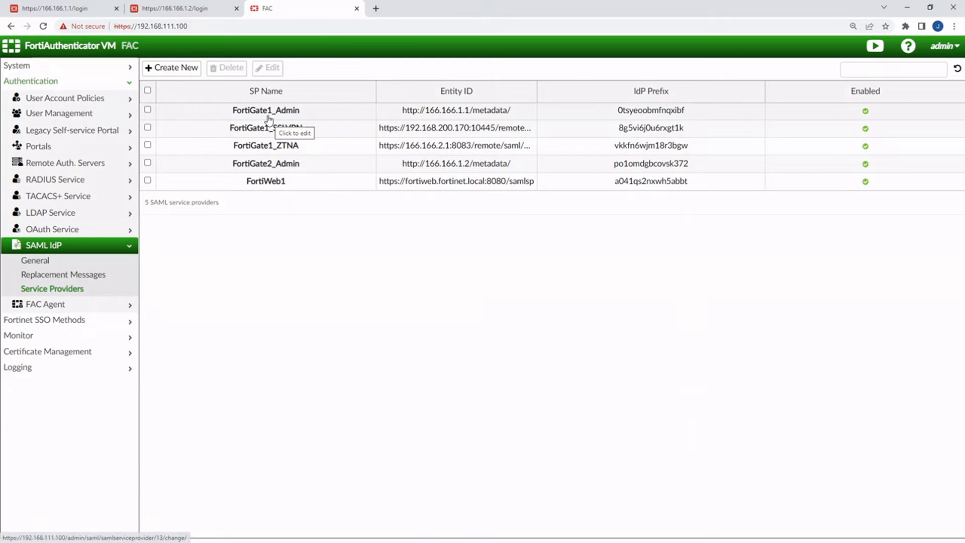
{"action": "mouse_move", "coordinate": [265, 171]}
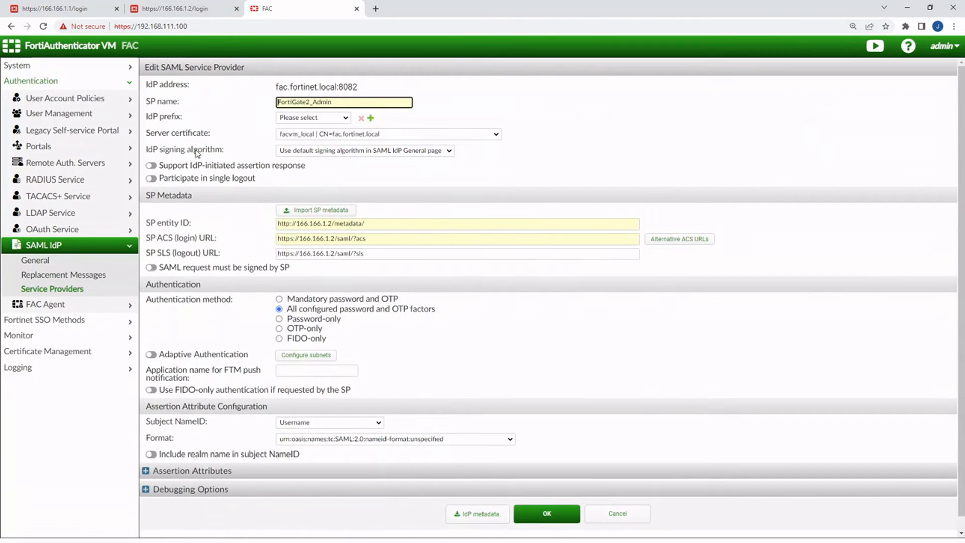
{"action": "scroll", "scroll_direction": "down", "scroll_amount": 3}
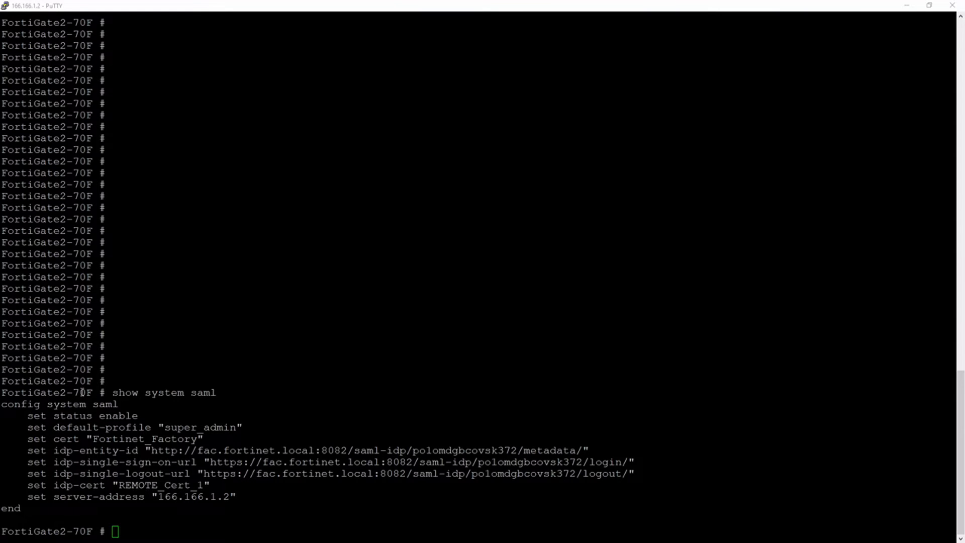
{"action": "mouse_move", "coordinate": [110, 458]}
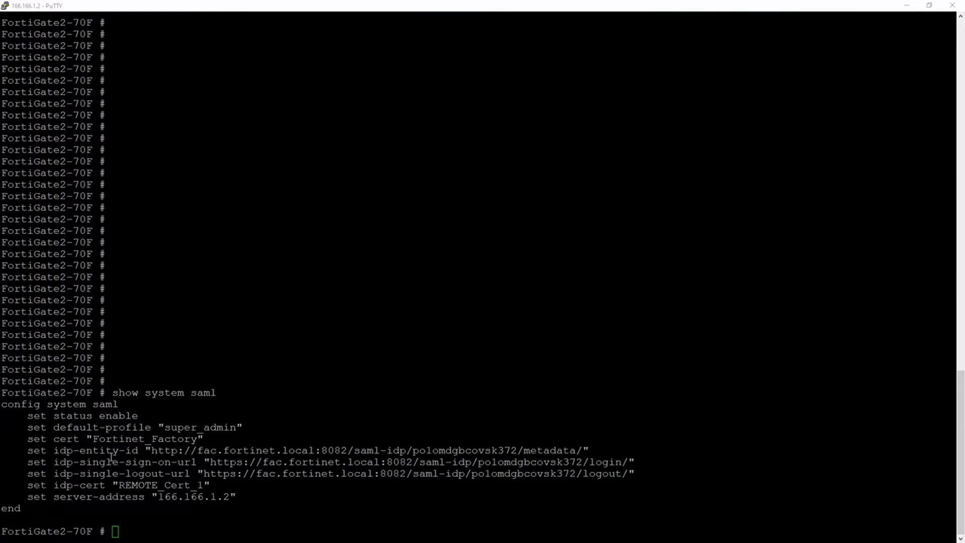
Highlight the 'set server-address 166.166.1.2' line in FortiGate2-70F's SAML config
{"action": "left_click_drag", "start_coordinate": [56, 451], "coordinate": [450, 462]}
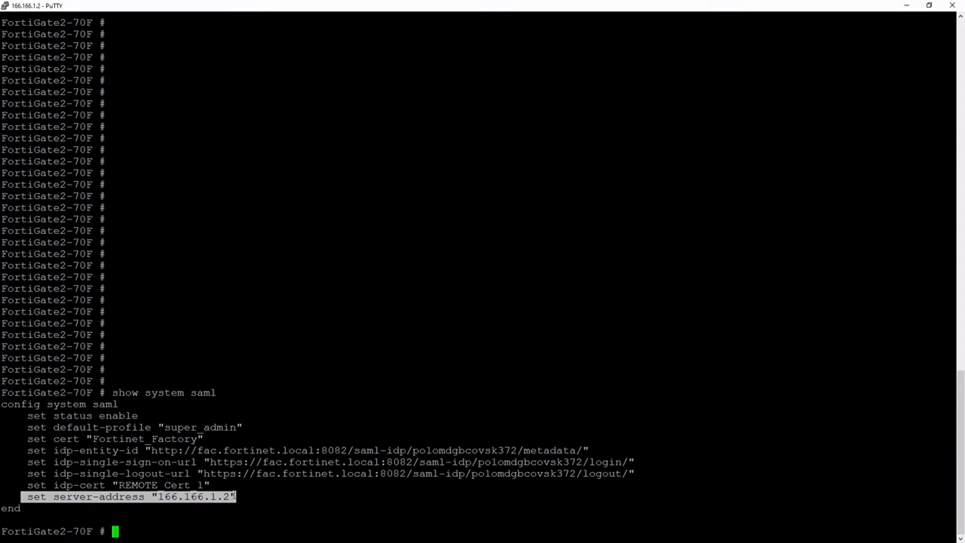
{"action": "mouse_move", "coordinate": [289, 349]}
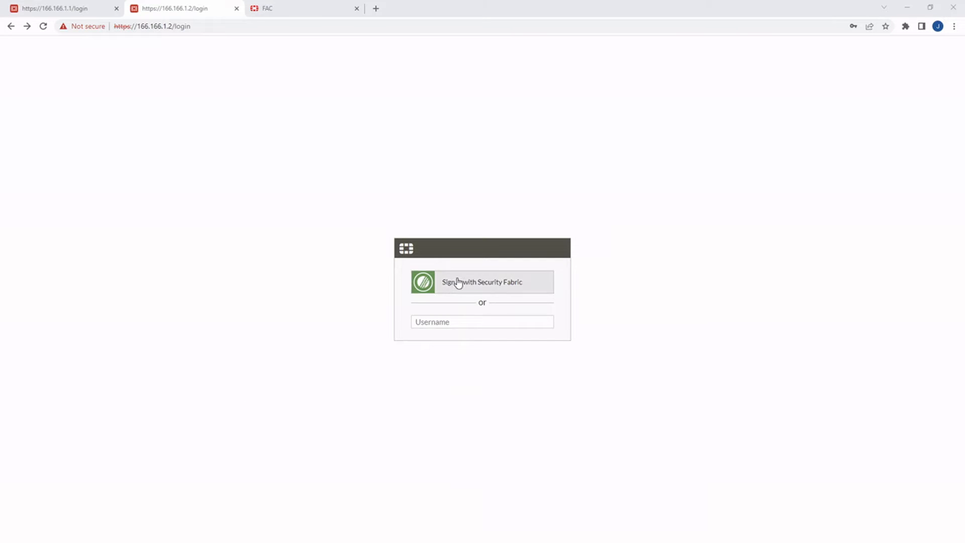
Sign in with Security Fabric as fac_user1, choose read-write access and postpone setup steps
{"action": "left_click", "coordinate": [481, 282]}
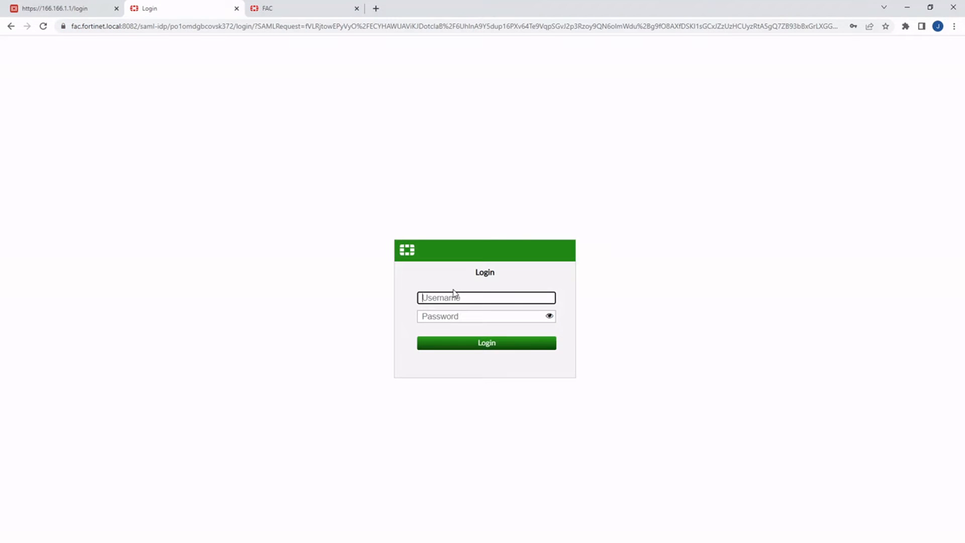
{"action": "type", "text": "fac_user"}
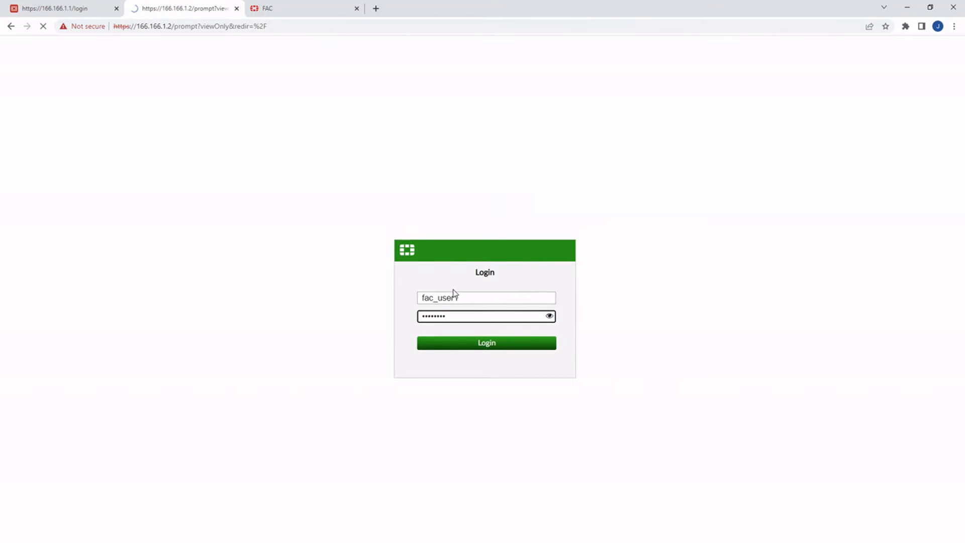
{"action": "left_click", "coordinate": [485, 343]}
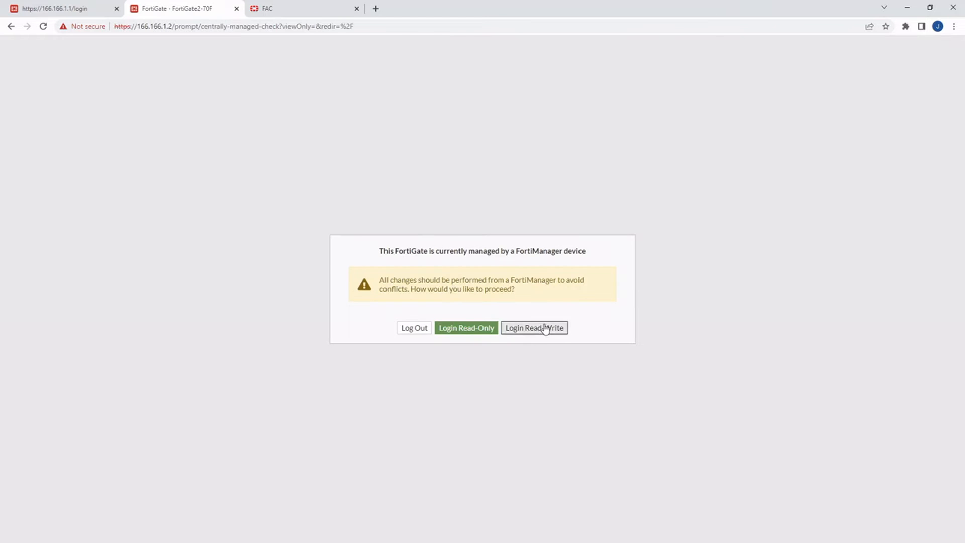
{"action": "left_click", "coordinate": [534, 327]}
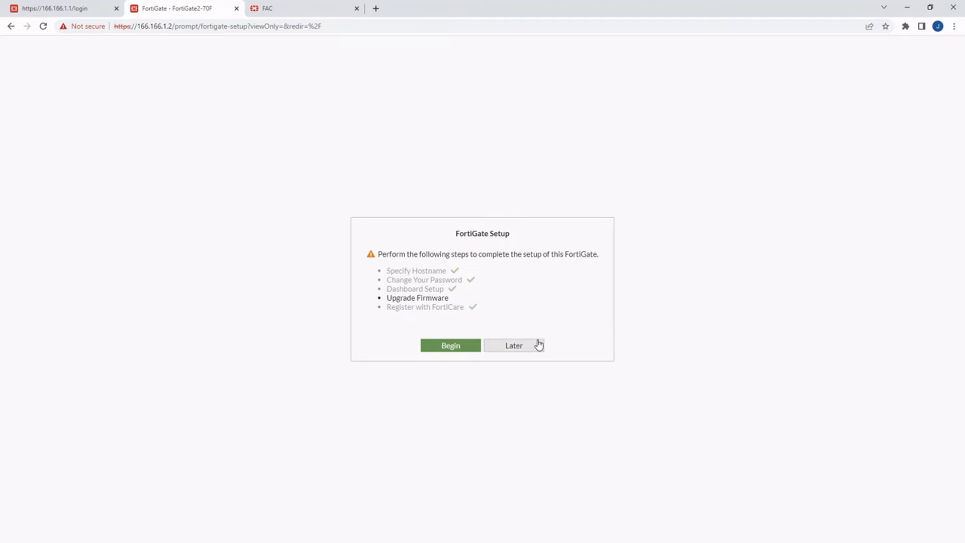
{"action": "left_click", "coordinate": [514, 345]}
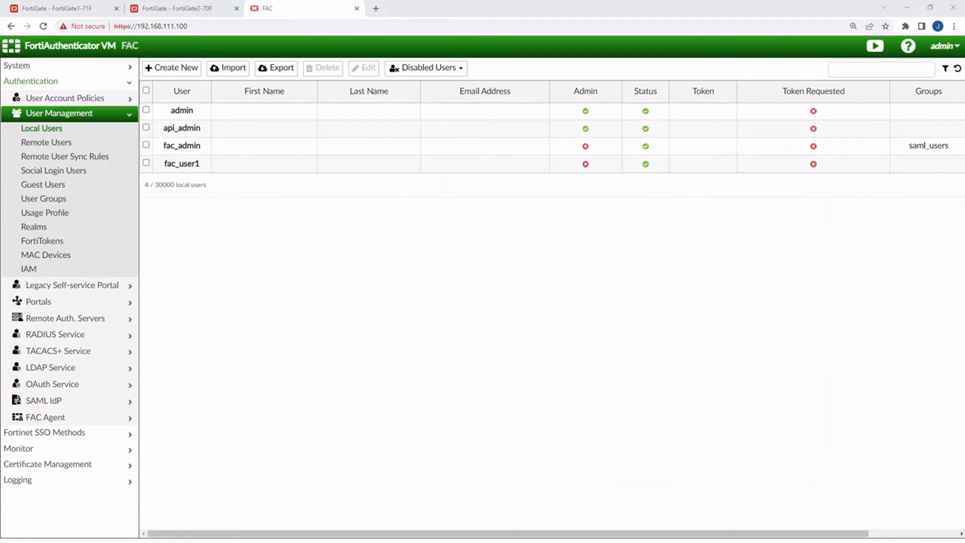
{"action": "mouse_move", "coordinate": [182, 167]}
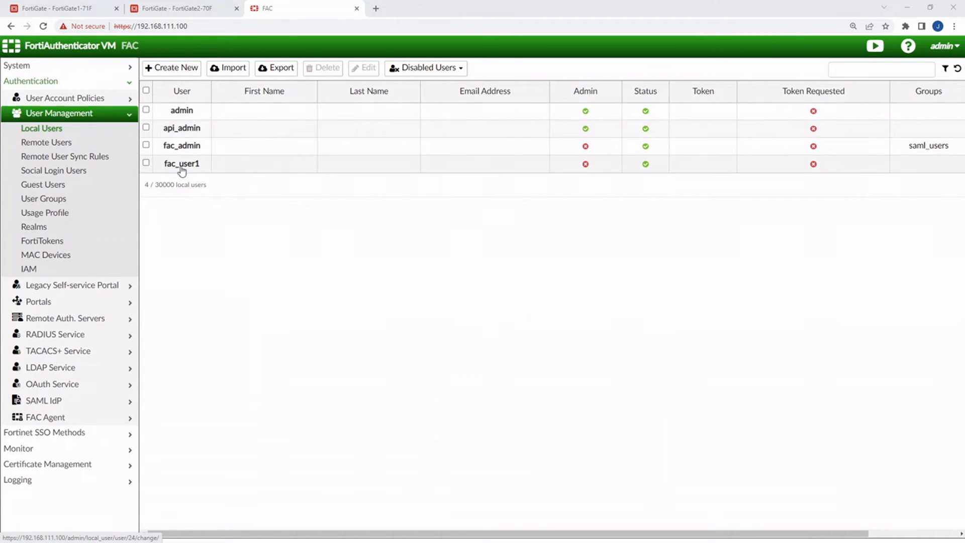
Enable FIDO authentication on fac_user1's account and save it
{"action": "left_click", "coordinate": [181, 162]}
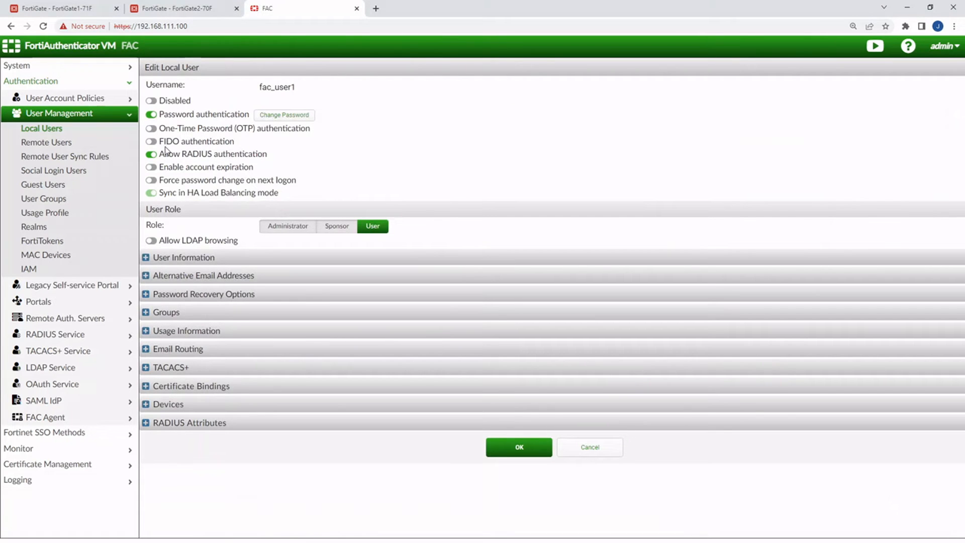
{"action": "left_click", "coordinate": [149, 141]}
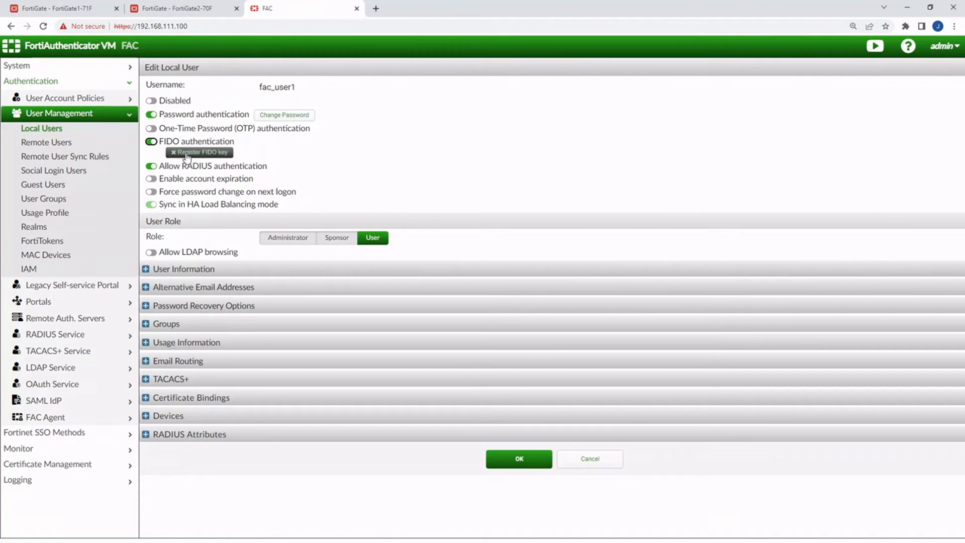
{"action": "left_click", "coordinate": [199, 152]}
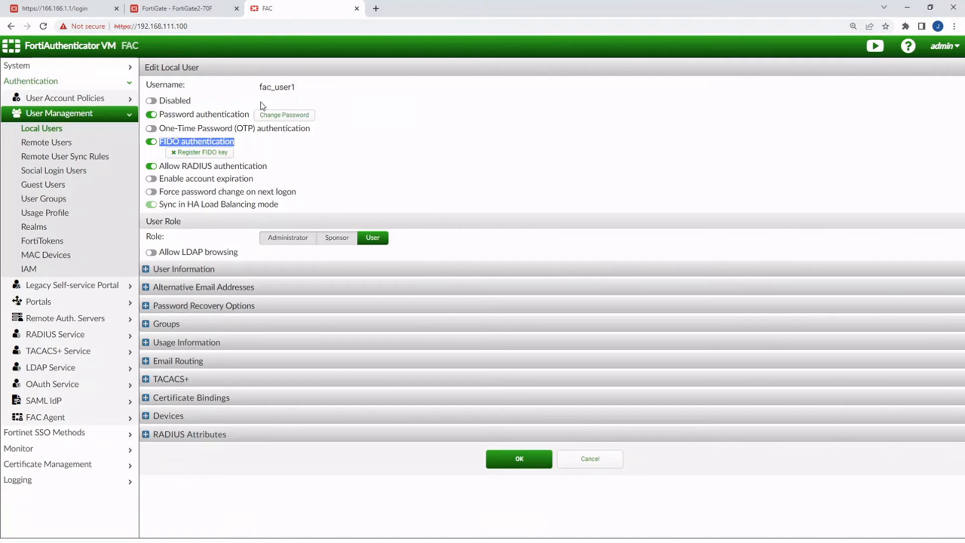
{"action": "mouse_move", "coordinate": [200, 152]}
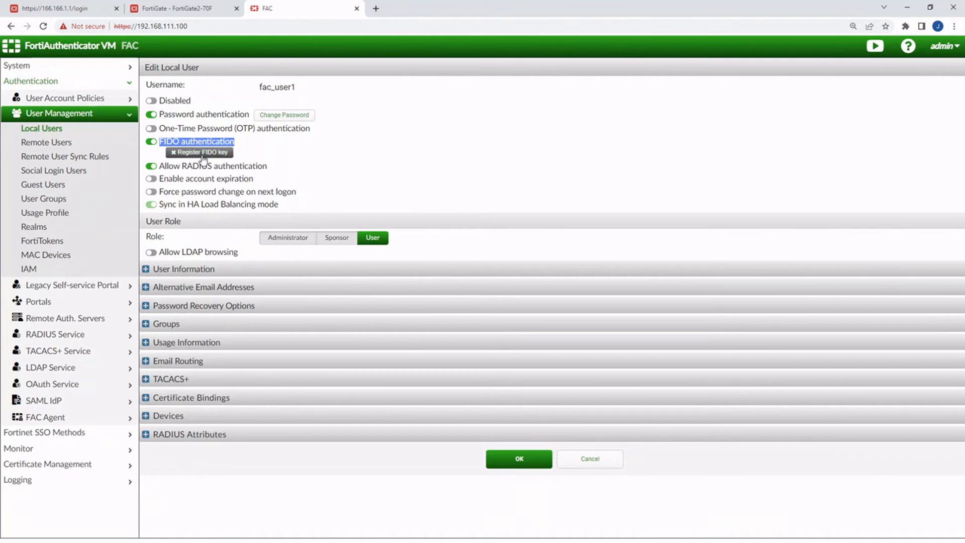
{"action": "mouse_move", "coordinate": [510, 443]}
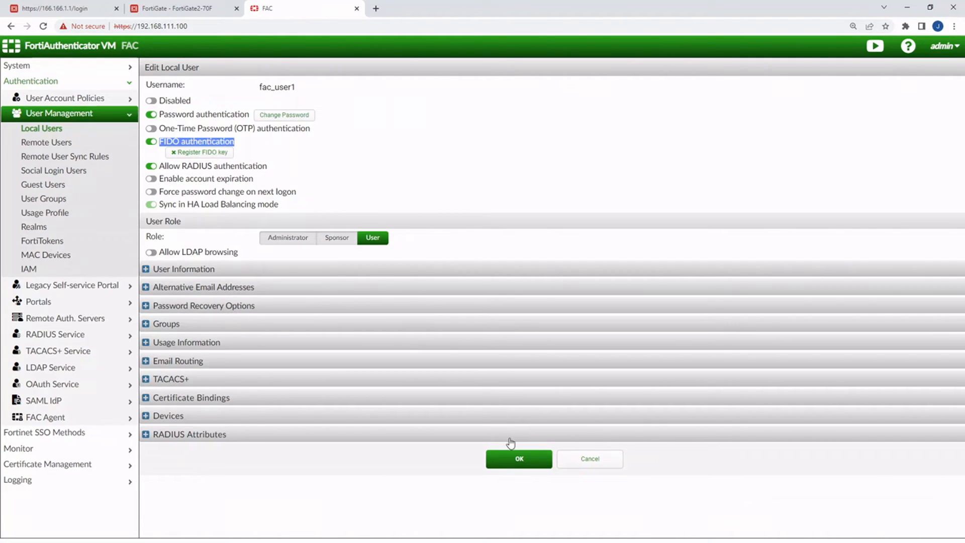
{"action": "left_click", "coordinate": [519, 459]}
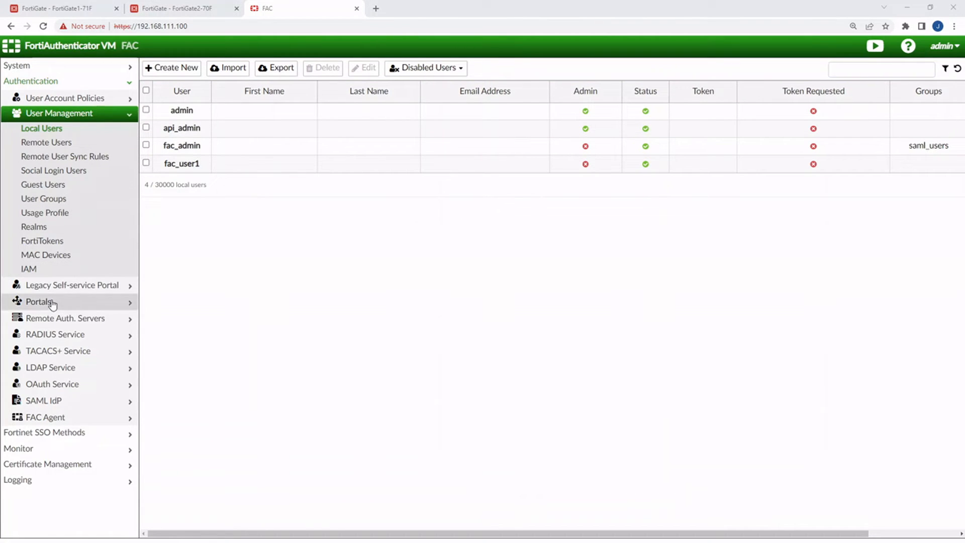
Create portal tokenreg with Token Registration and FIDO token registration allowed, and save it
{"action": "left_click", "coordinate": [40, 302]}
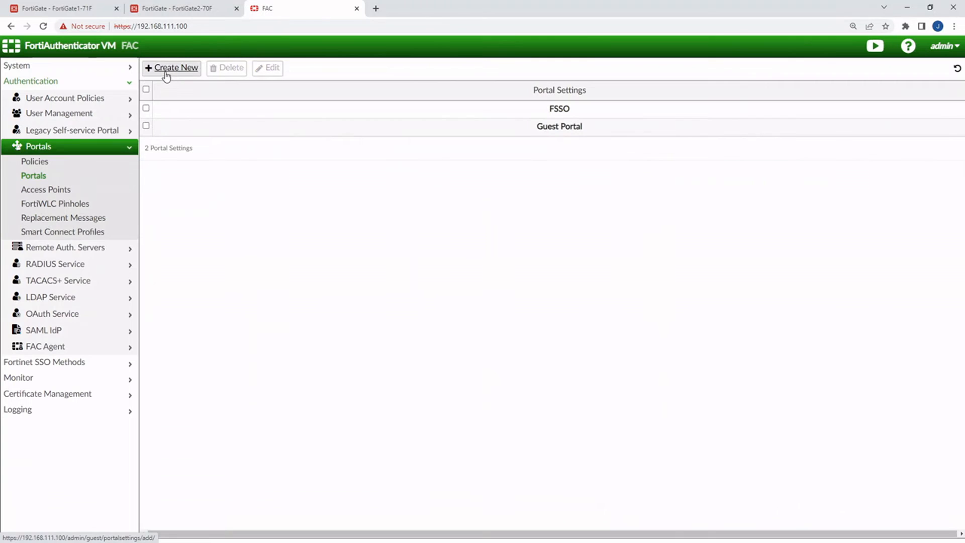
{"action": "left_click", "coordinate": [171, 67]}
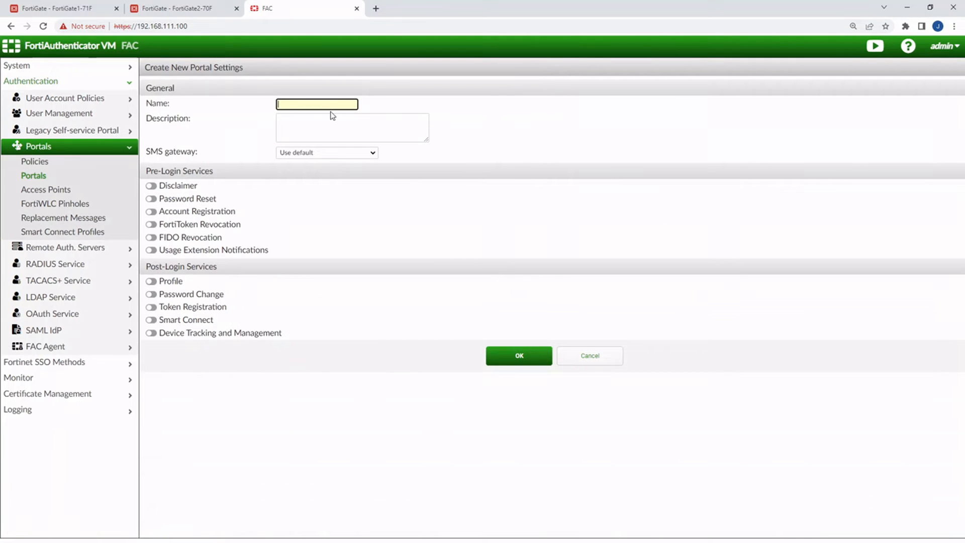
{"action": "type", "text": "tokenreg"}
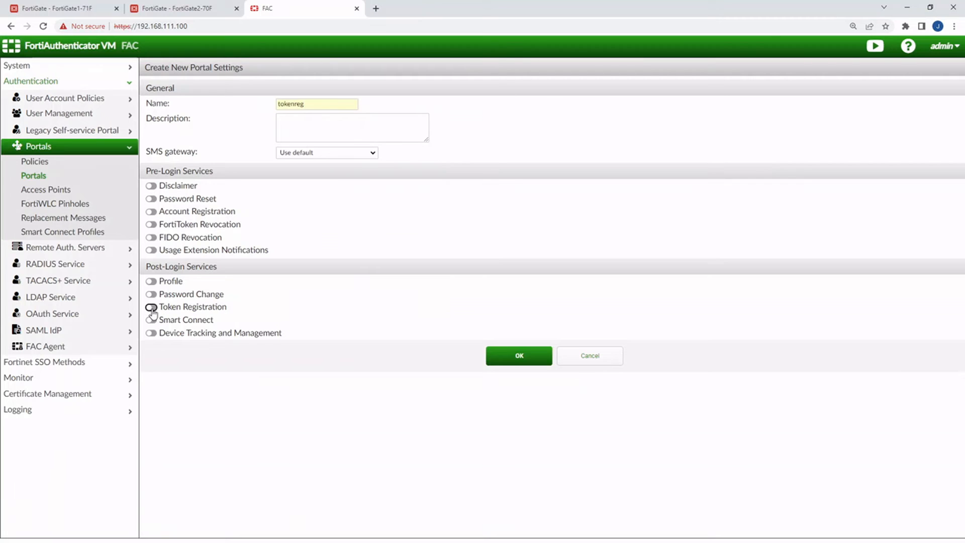
{"action": "left_click", "coordinate": [151, 308]}
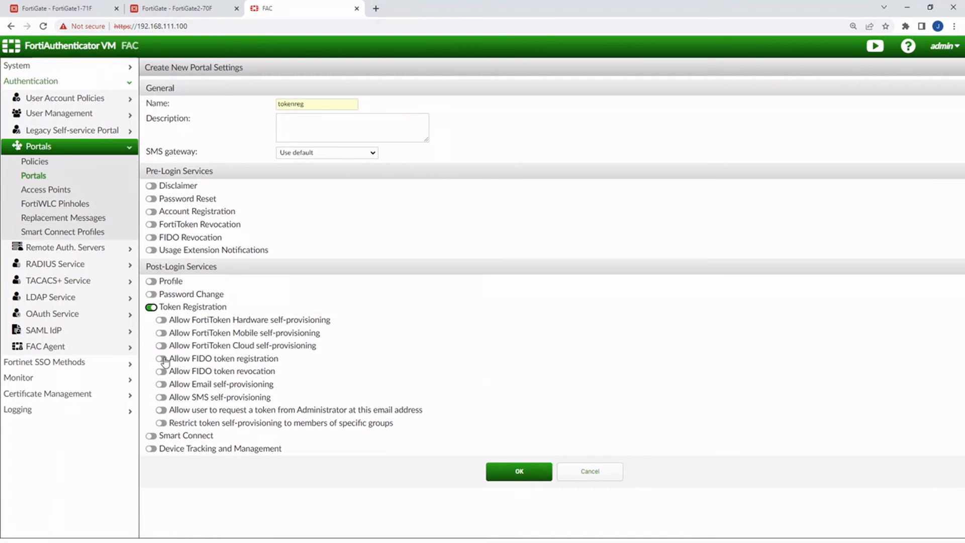
{"action": "left_click", "coordinate": [161, 357]}
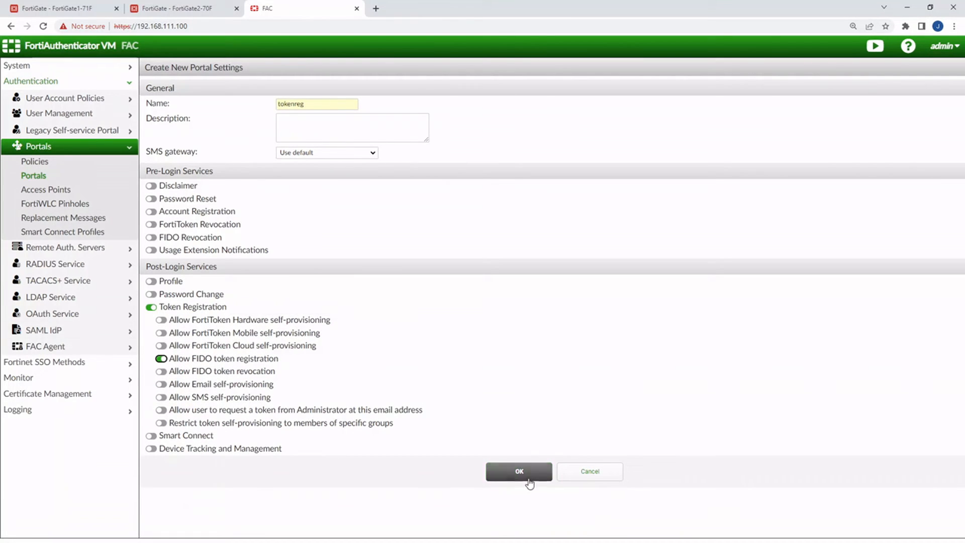
{"action": "left_click", "coordinate": [519, 470]}
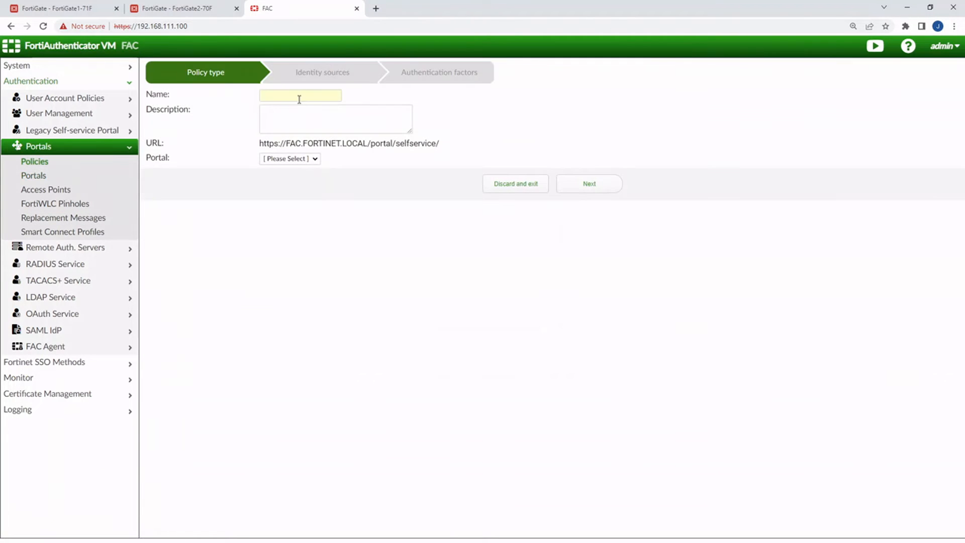
Save a portal policy tokenreg attached to the tokenreg portal, then reopen it
{"action": "type", "text": "tokenre"}
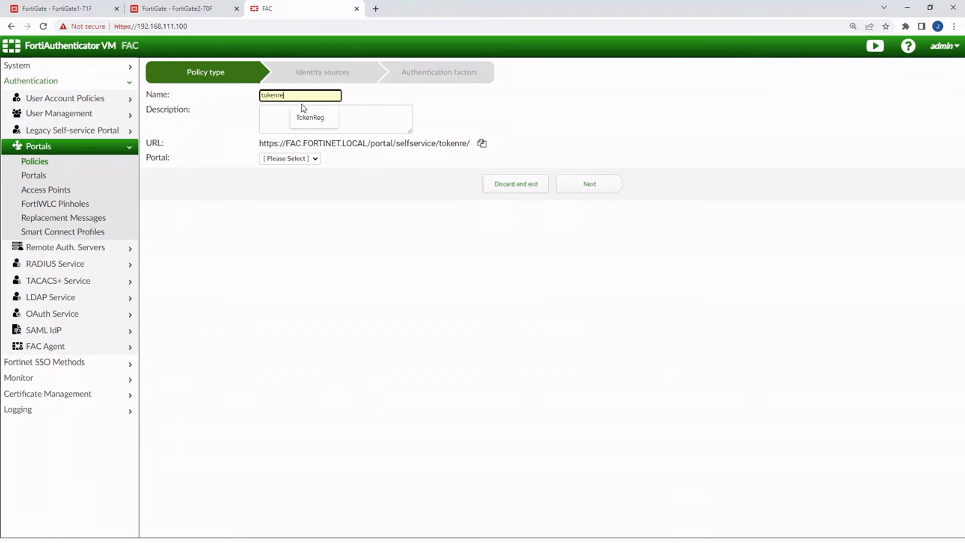
{"action": "left_click", "coordinate": [289, 157]}
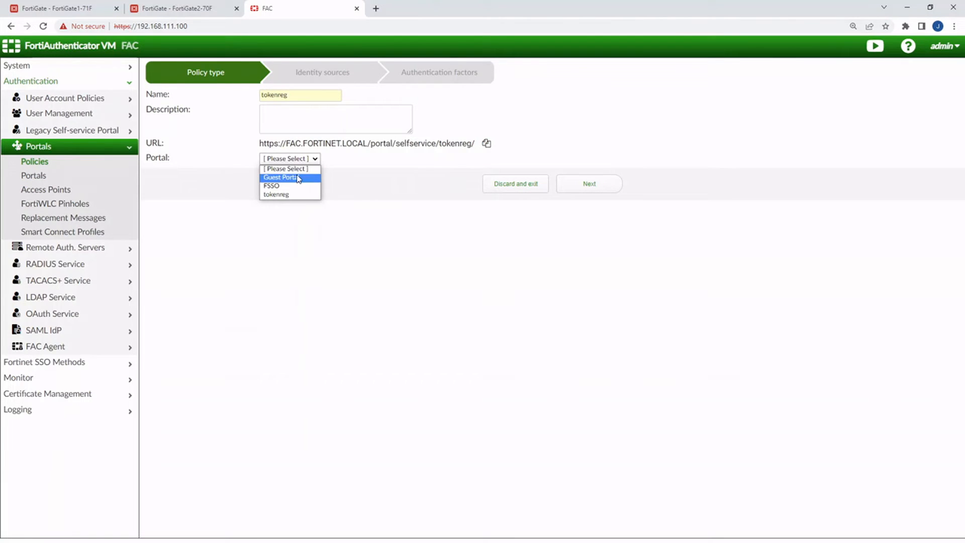
{"action": "left_click", "coordinate": [275, 194]}
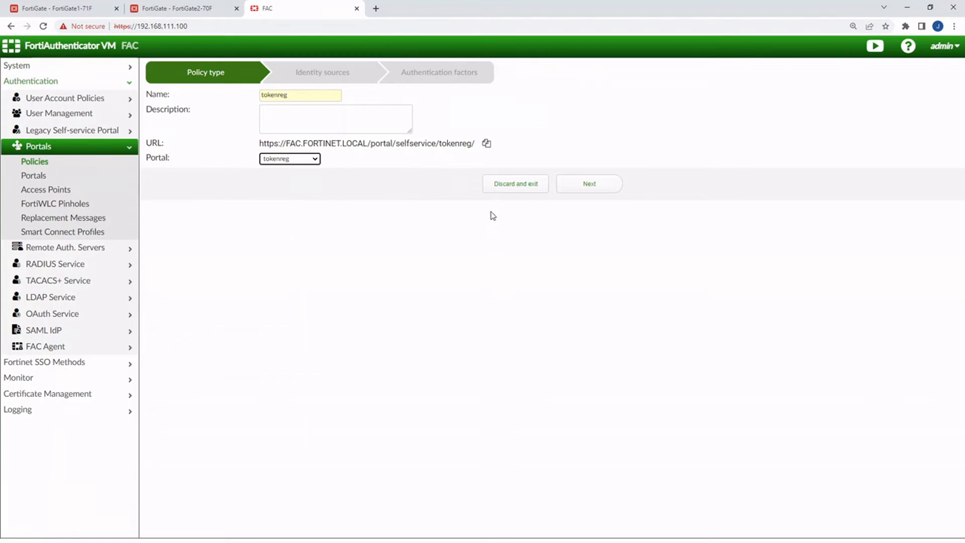
{"action": "left_click", "coordinate": [588, 183]}
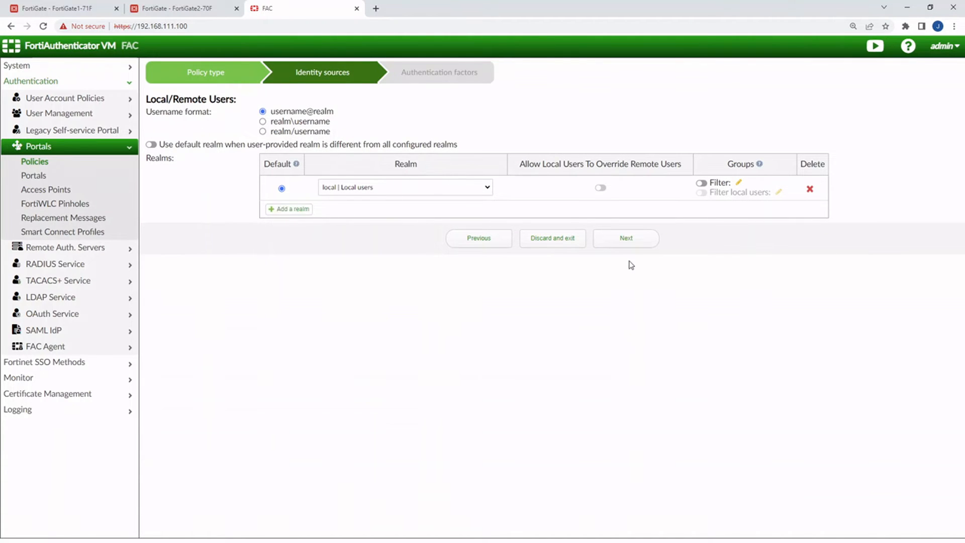
{"action": "left_click", "coordinate": [625, 238]}
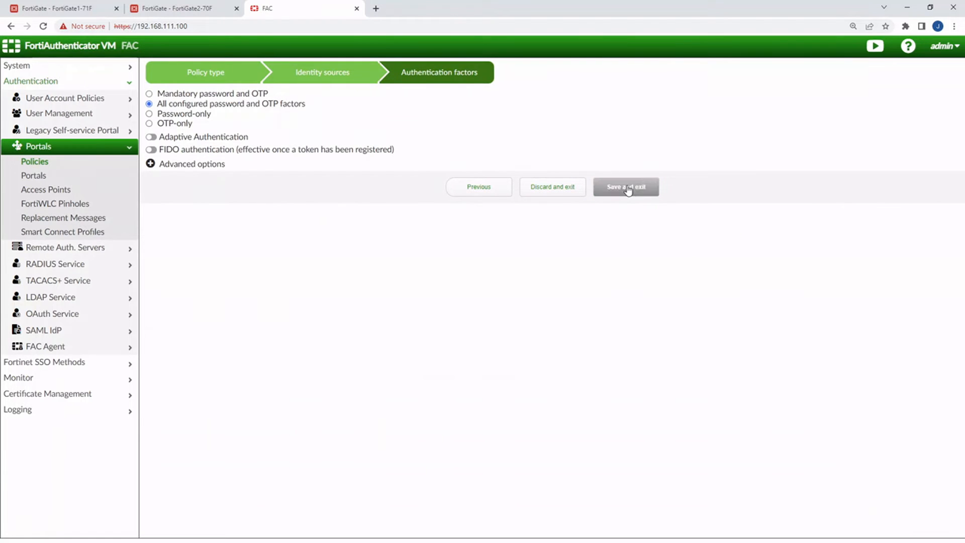
{"action": "left_click", "coordinate": [625, 187]}
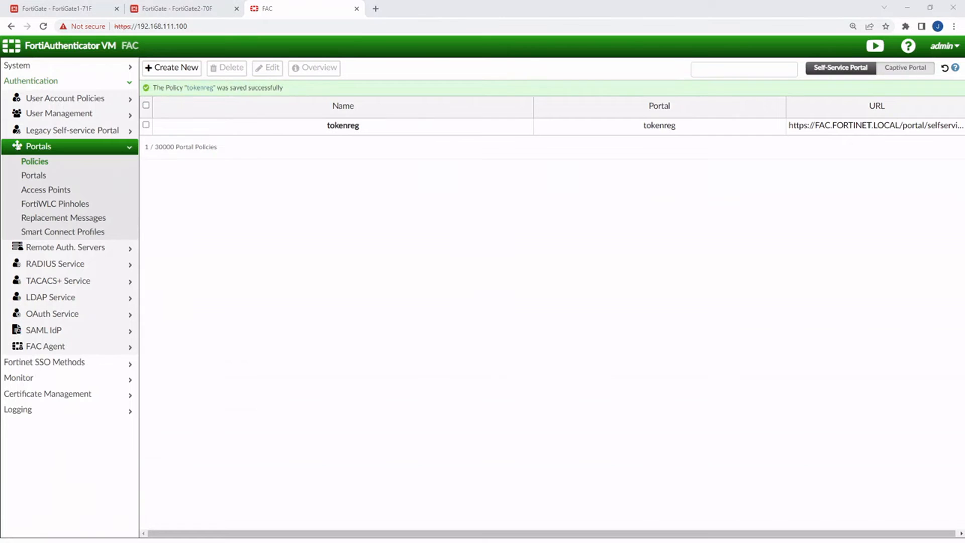
{"action": "left_click", "coordinate": [172, 68]}
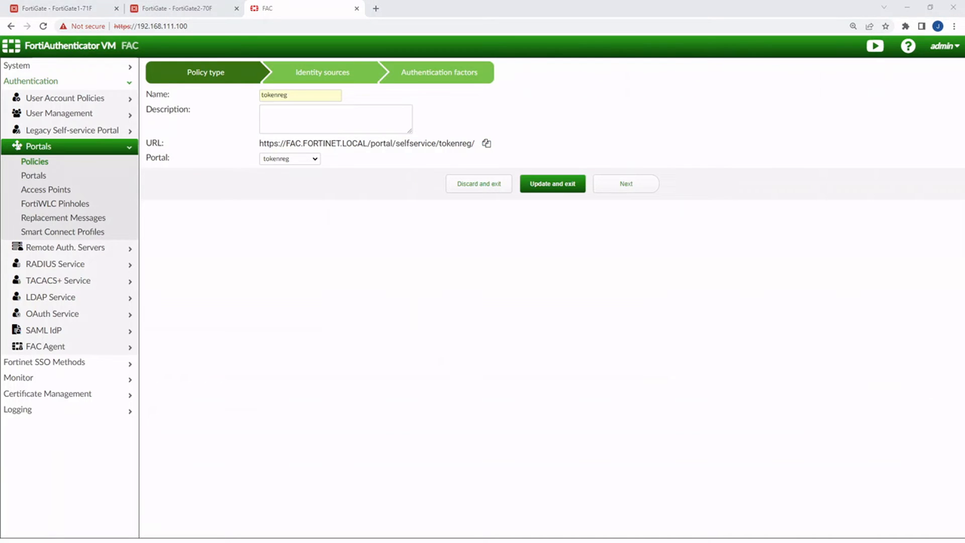
Show System > Administration > System Access with the GUI certificate and allowed hosts
{"action": "left_click", "coordinate": [17, 65]}
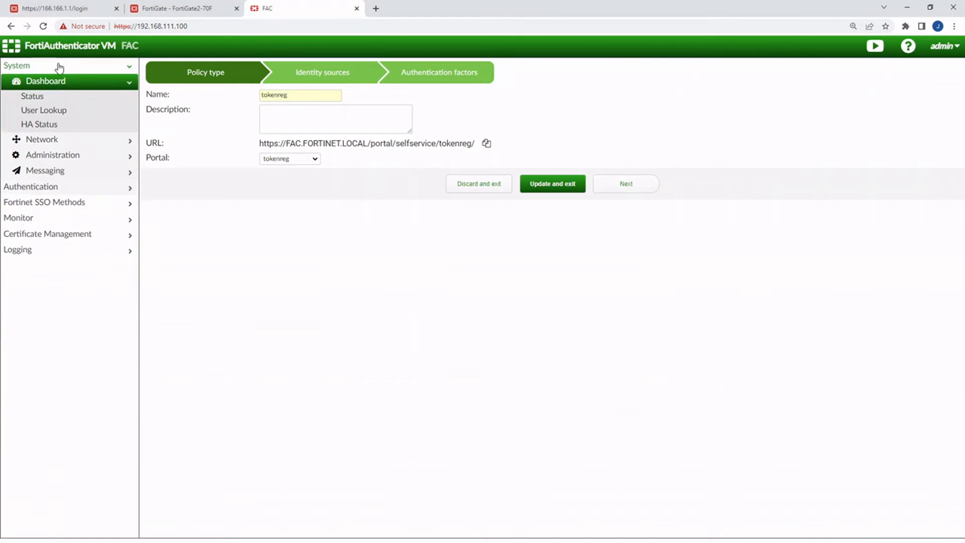
{"action": "mouse_move", "coordinate": [70, 161]}
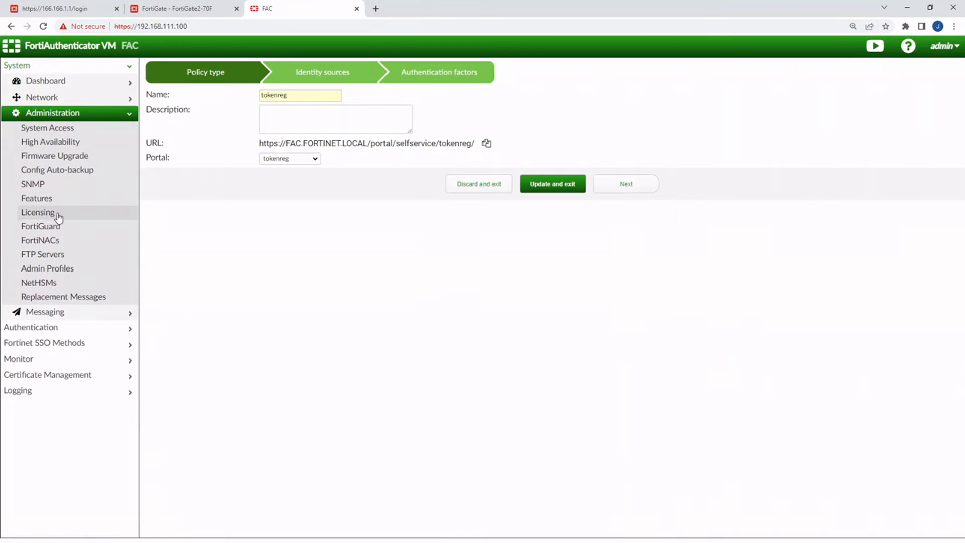
{"action": "left_click", "coordinate": [48, 128]}
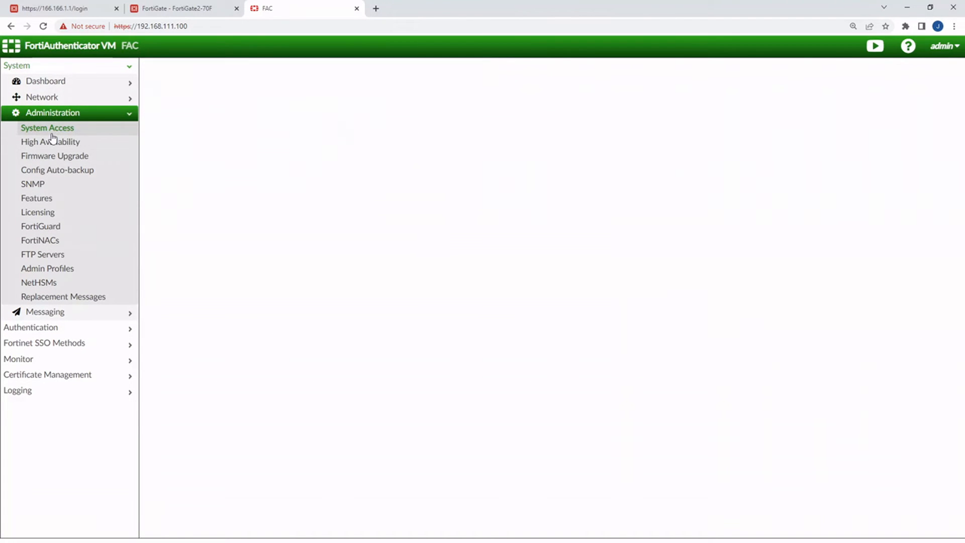
{"action": "left_click", "coordinate": [48, 128]}
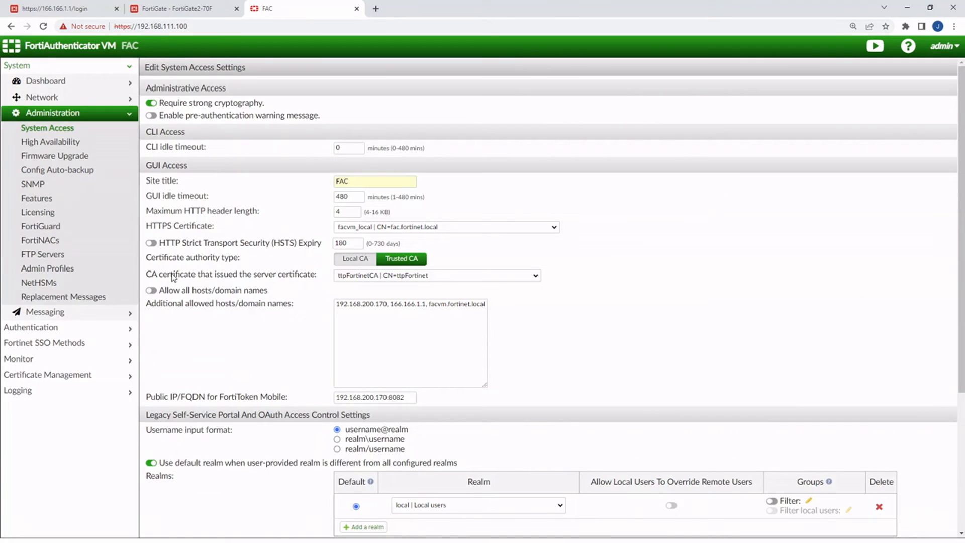
{"action": "mouse_move", "coordinate": [311, 232]}
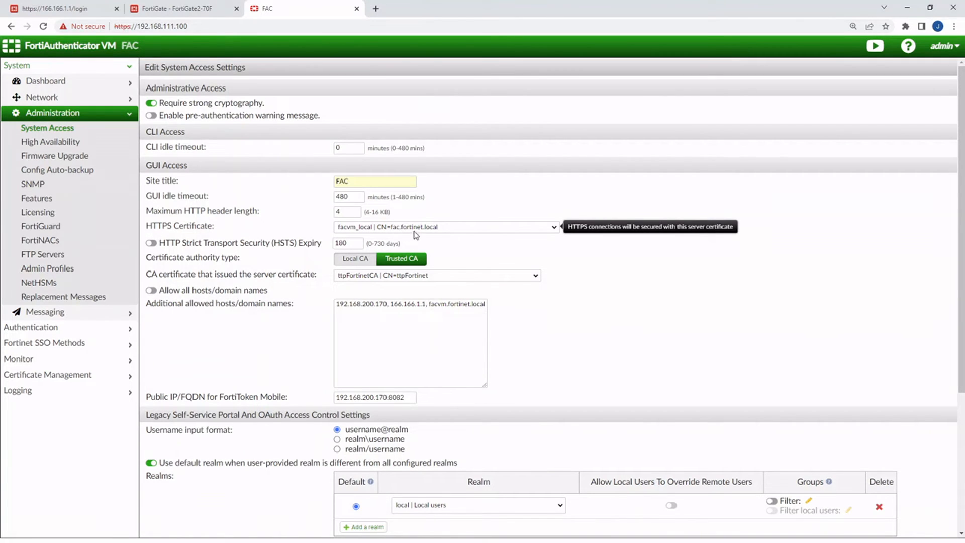
{"action": "mouse_move", "coordinate": [431, 233]}
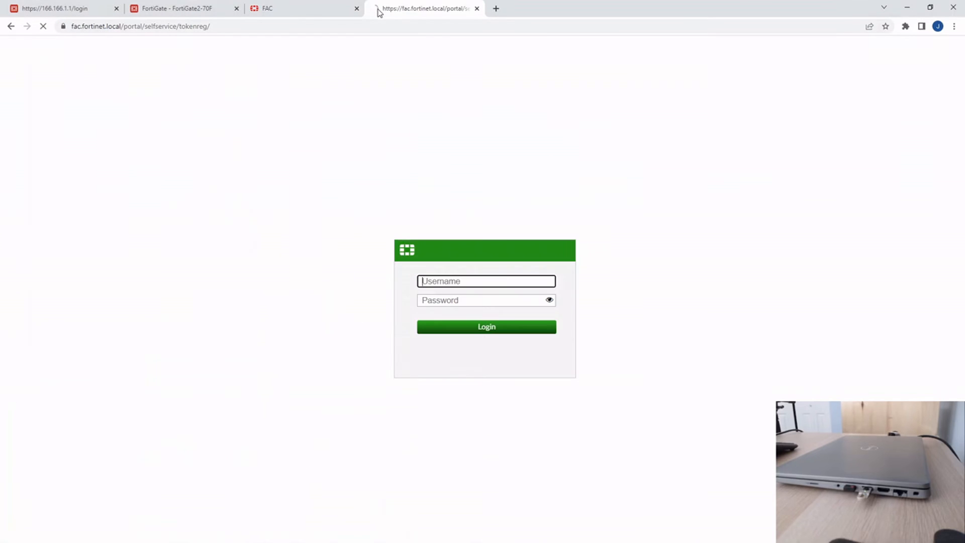
Log in to the tokenreg self-service portal as fac_user1 and check the fac.fortinet.local address
{"action": "type", "text": "fac_u"}
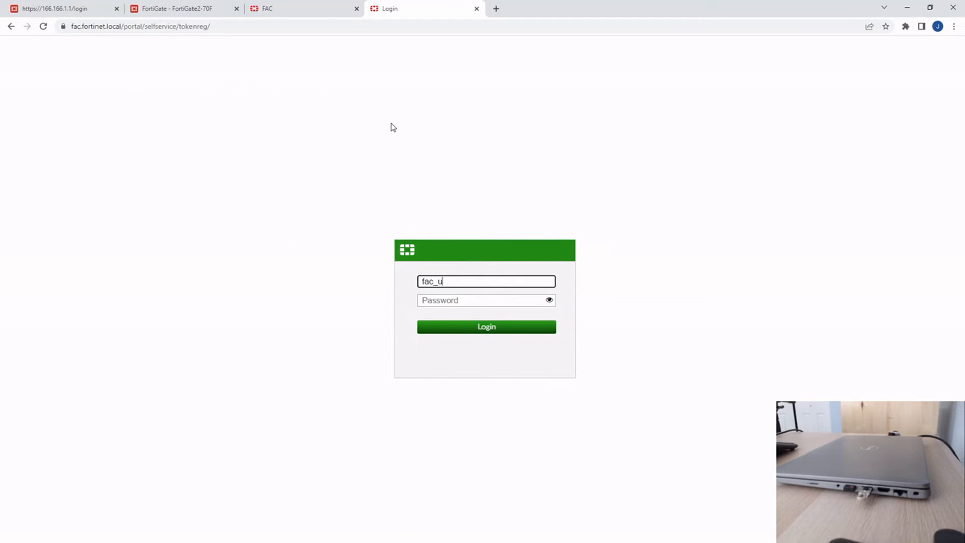
{"action": "left_click", "coordinate": [485, 326]}
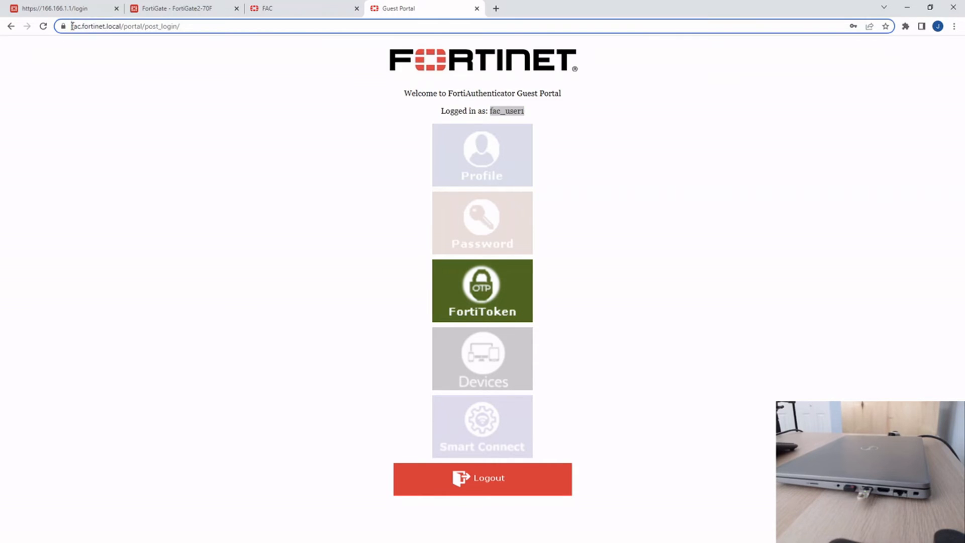
{"action": "left_click", "coordinate": [122, 26]}
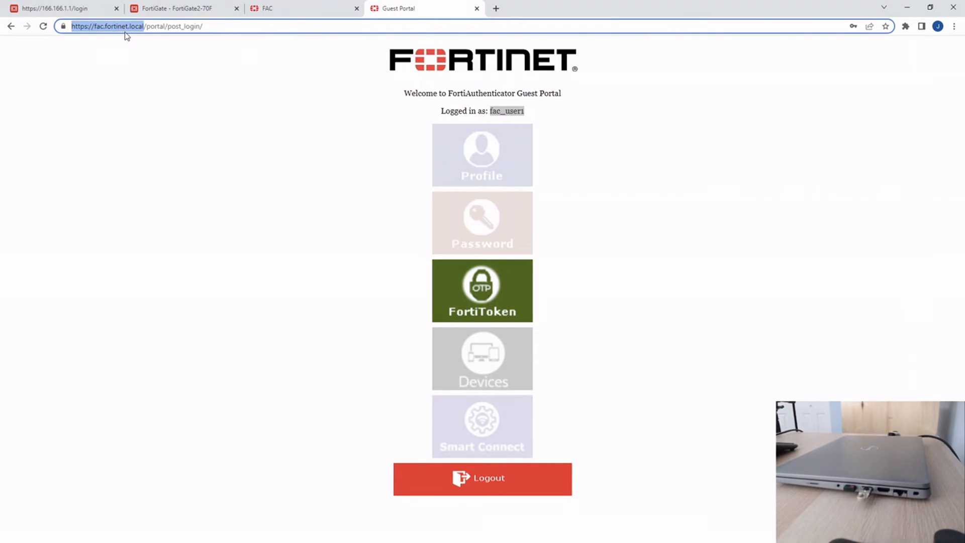
{"action": "mouse_move", "coordinate": [79, 36]}
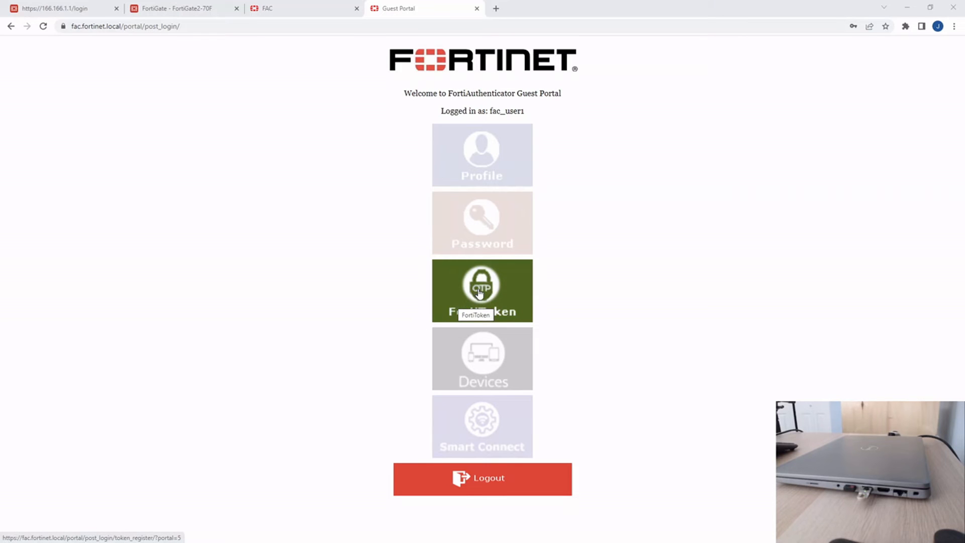
Add a new FIDO key named mytoken1 from the MFA registration page
{"action": "left_click", "coordinate": [482, 290]}
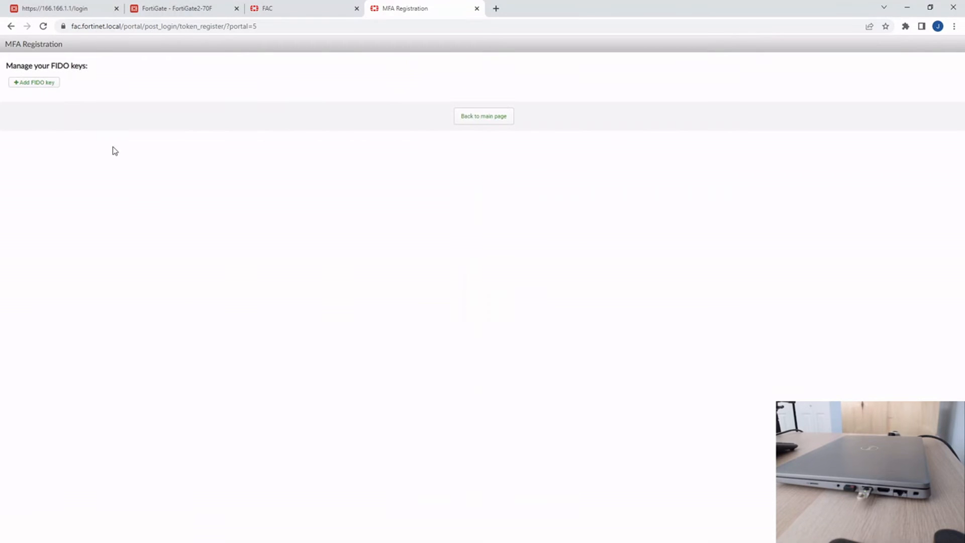
{"action": "left_click", "coordinate": [34, 82]}
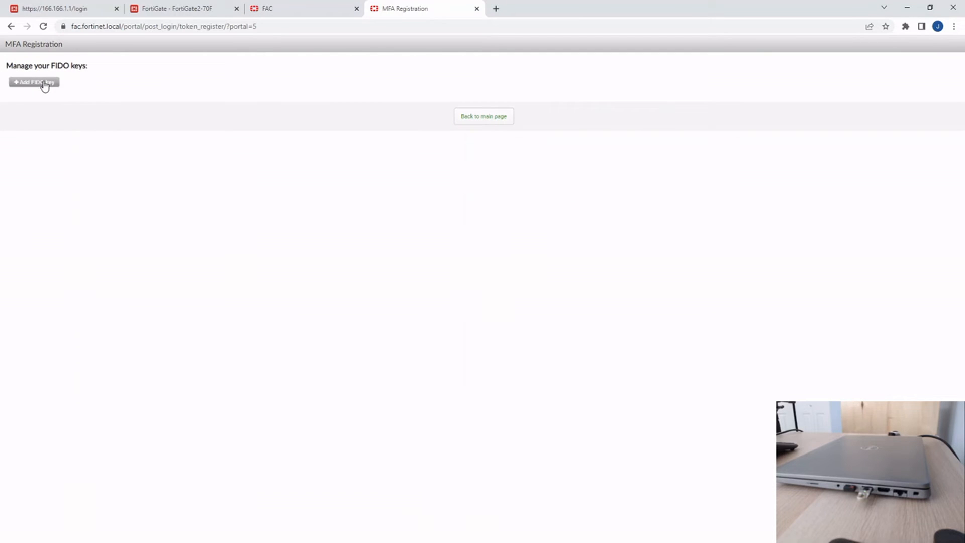
{"action": "left_click", "coordinate": [35, 83]}
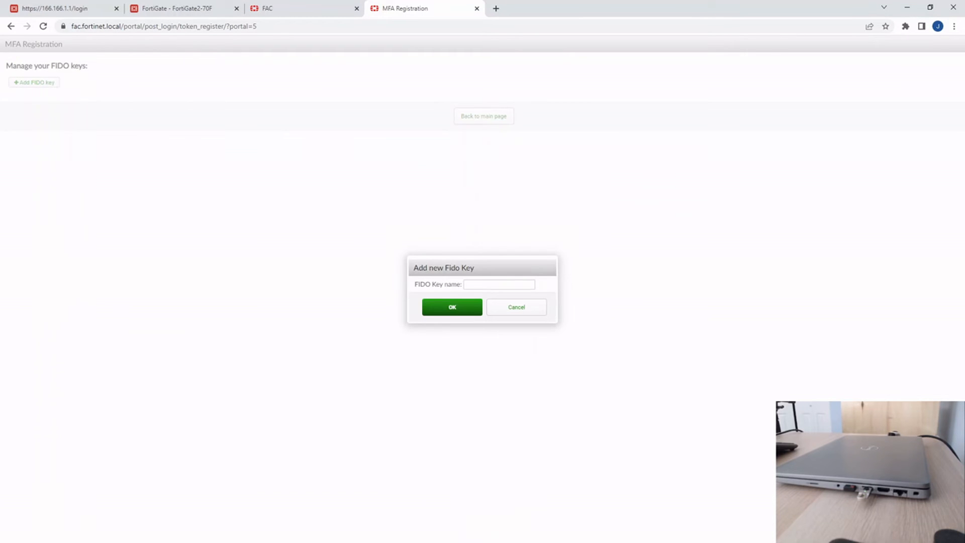
{"action": "type", "text": "m"}
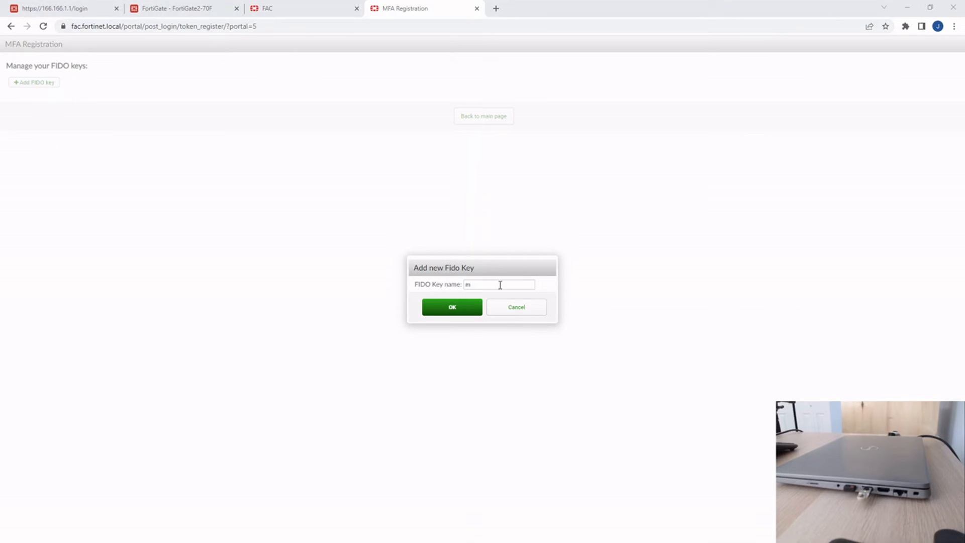
{"action": "type", "text": "ytoken1"}
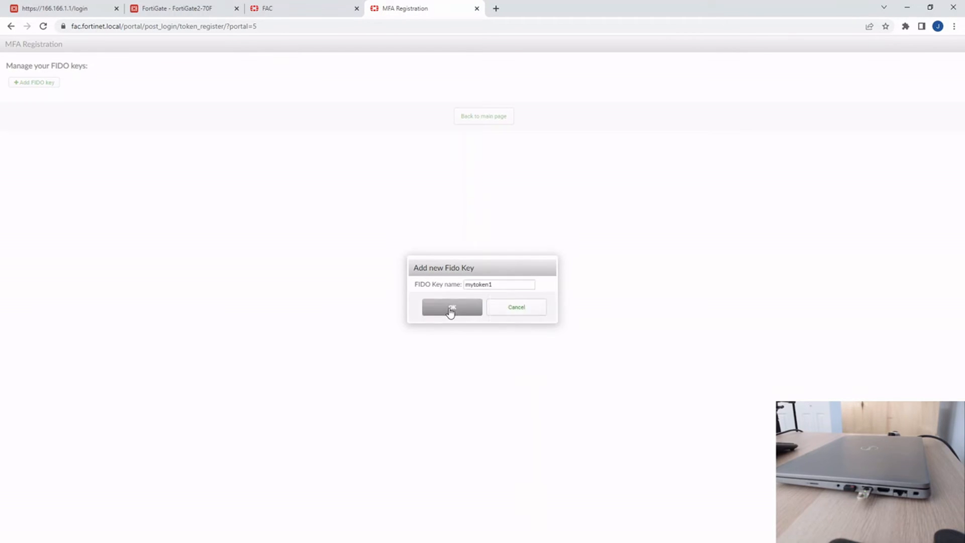
{"action": "left_click", "coordinate": [451, 308]}
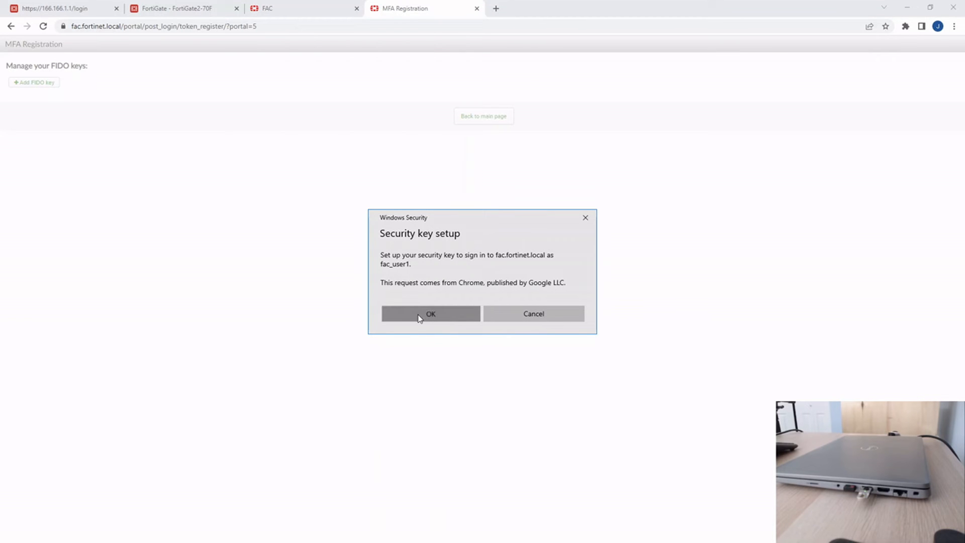
Complete Windows Security key setup with the PIN, then return to the main page and sign out
{"action": "left_click", "coordinate": [431, 314]}
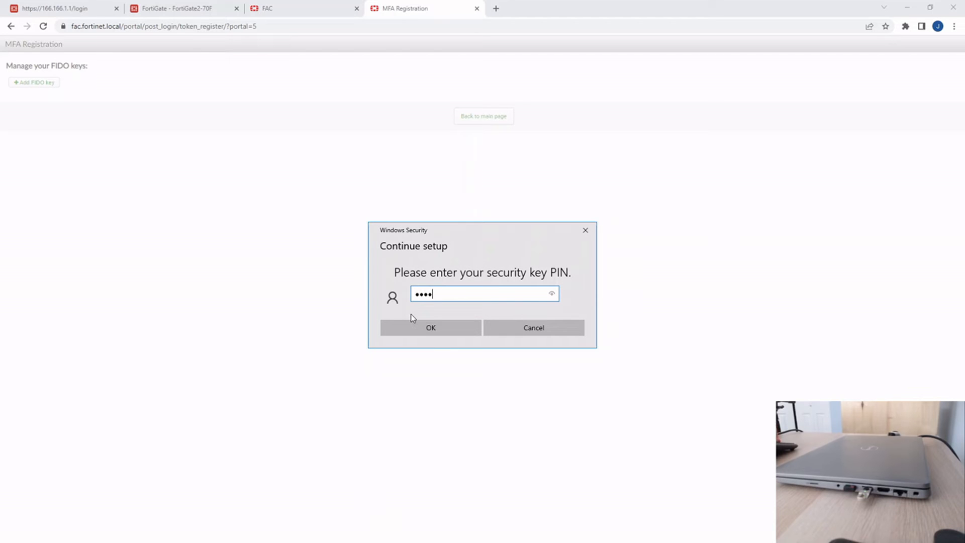
{"action": "left_click", "coordinate": [551, 294]}
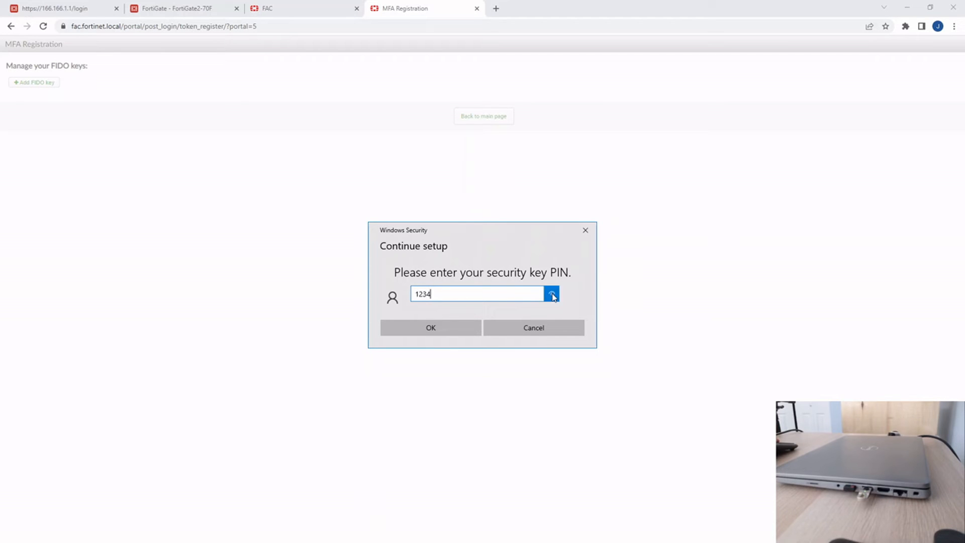
{"action": "left_click", "coordinate": [430, 327]}
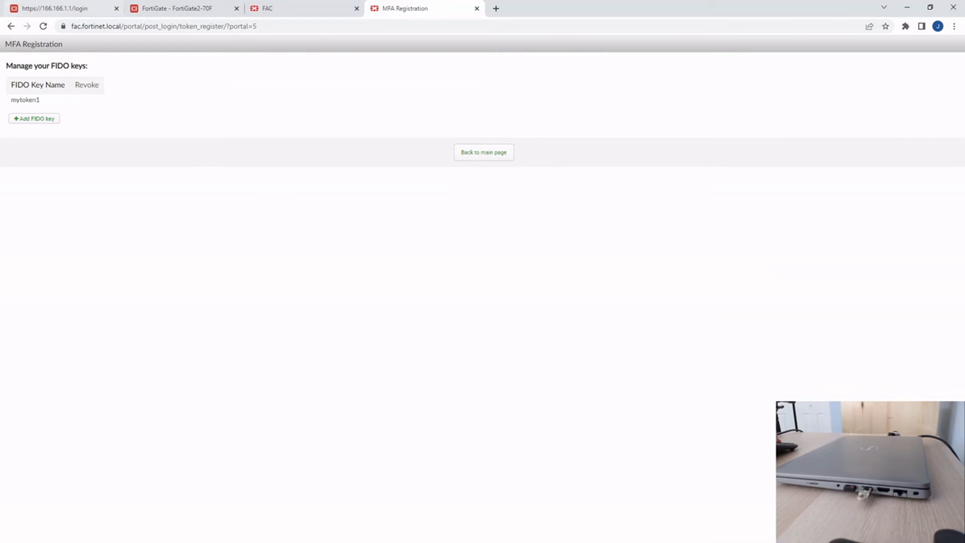
{"action": "left_click", "coordinate": [484, 152]}
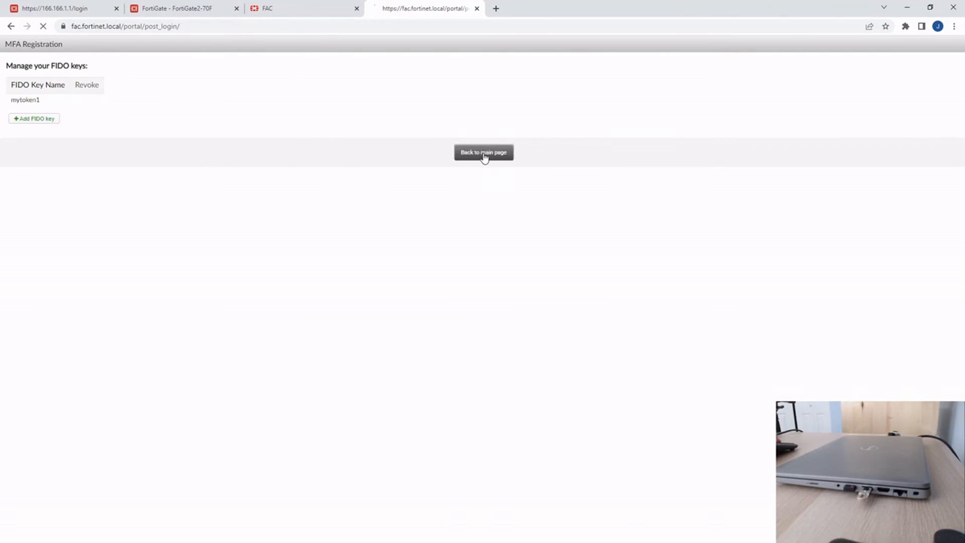
{"action": "left_click", "coordinate": [484, 151]}
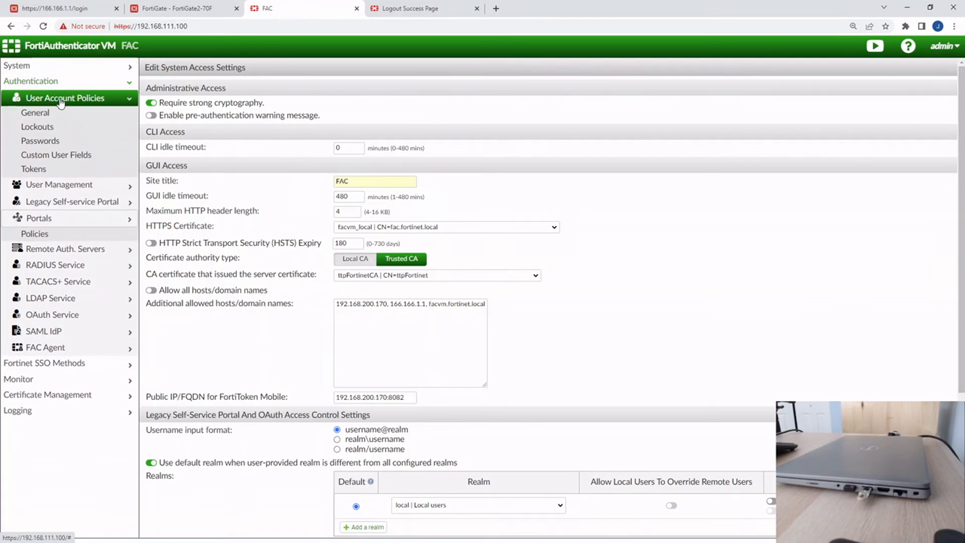
View local user fac_user1, whose FIDO Key Name list shows the registered key mytoken1
{"action": "left_click", "coordinate": [58, 113]}
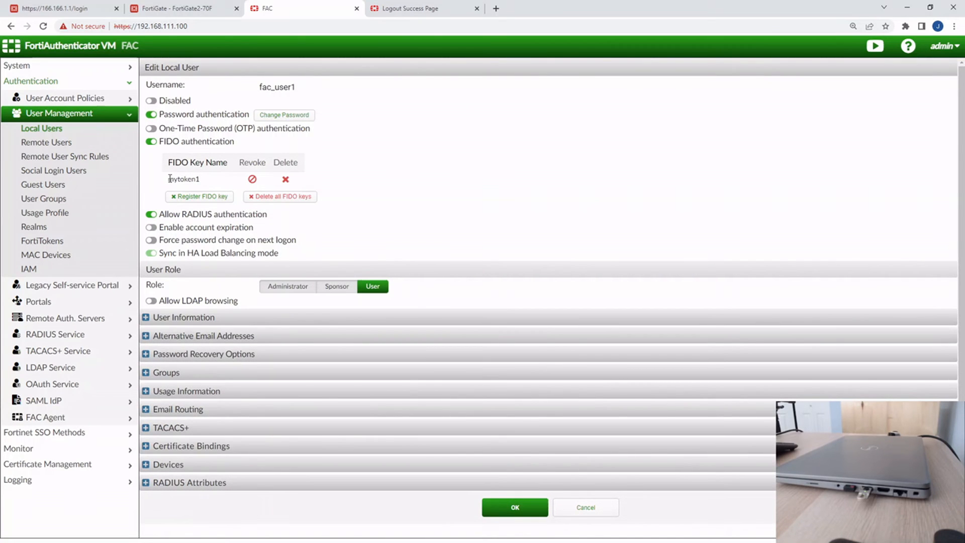
{"action": "double_click", "coordinate": [183, 179]}
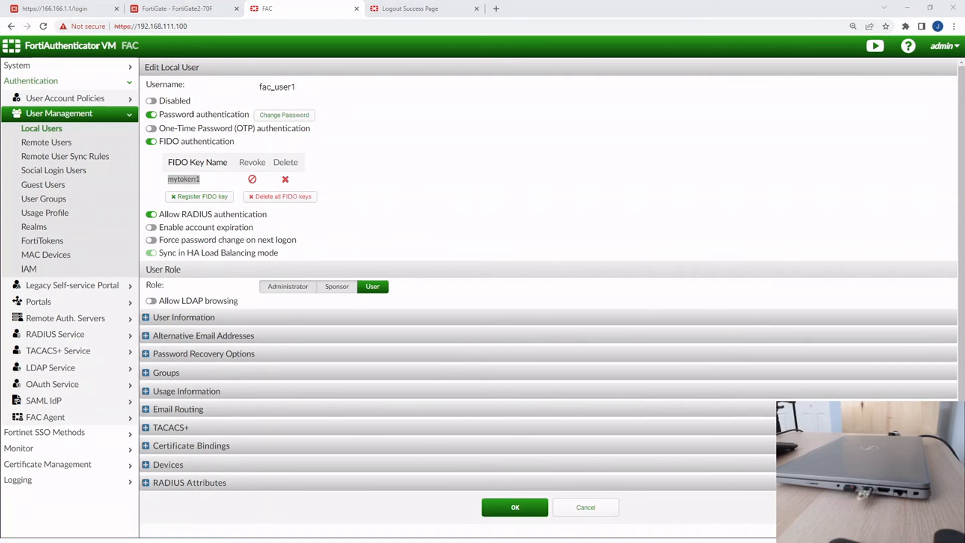
Edit SAML service provider FortiGate1_Admin to FIDO-only authentication with Password and FIDO, and save
{"action": "left_click", "coordinate": [52, 228]}
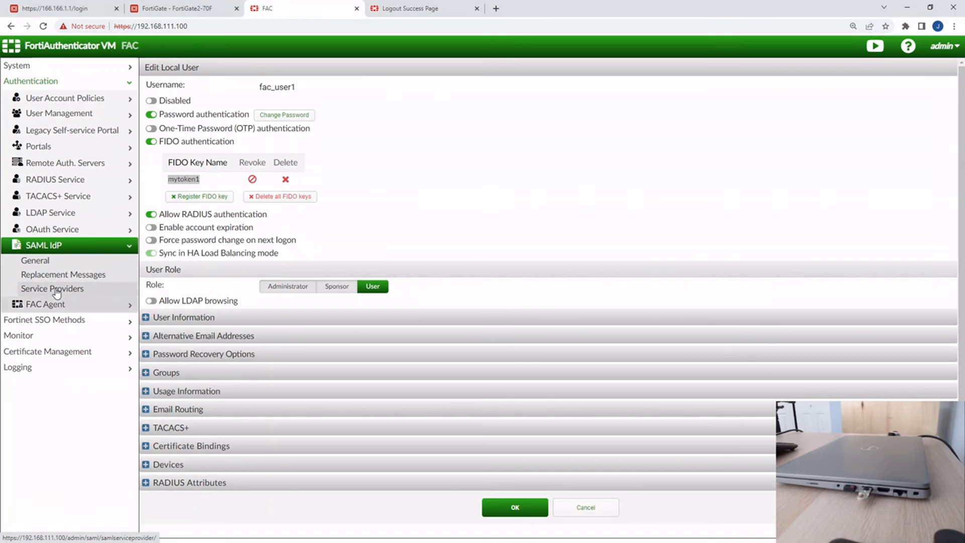
{"action": "left_click", "coordinate": [52, 288]}
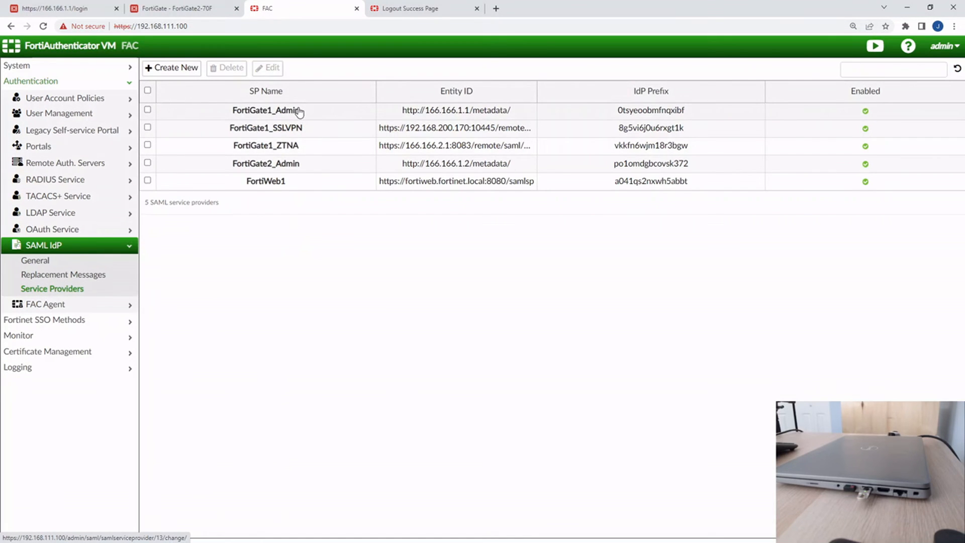
{"action": "left_click", "coordinate": [266, 111]}
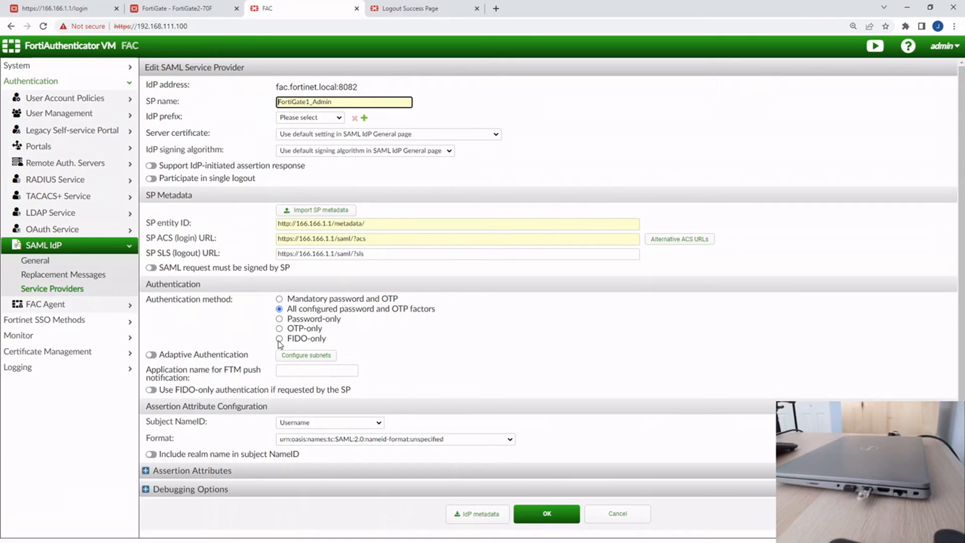
{"action": "left_click", "coordinate": [278, 339]}
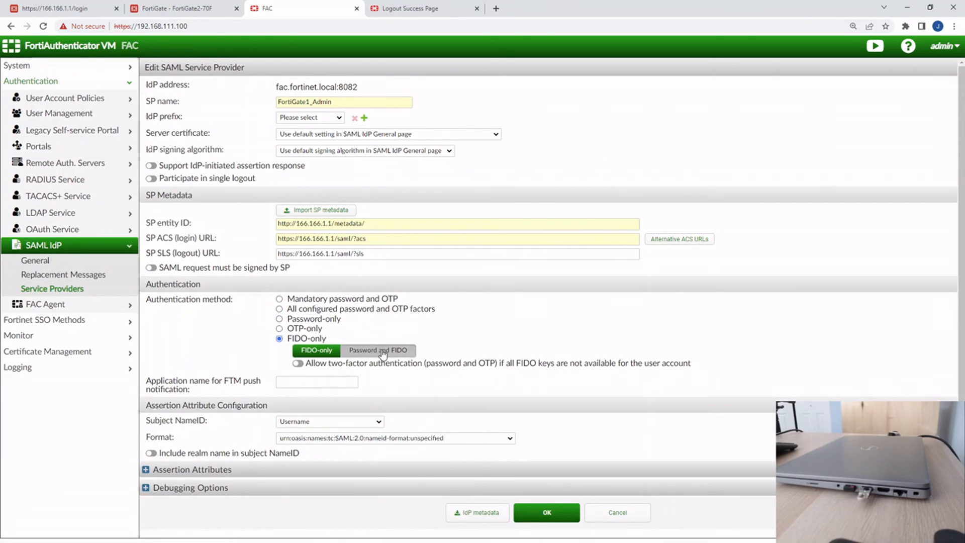
{"action": "left_click", "coordinate": [378, 350]}
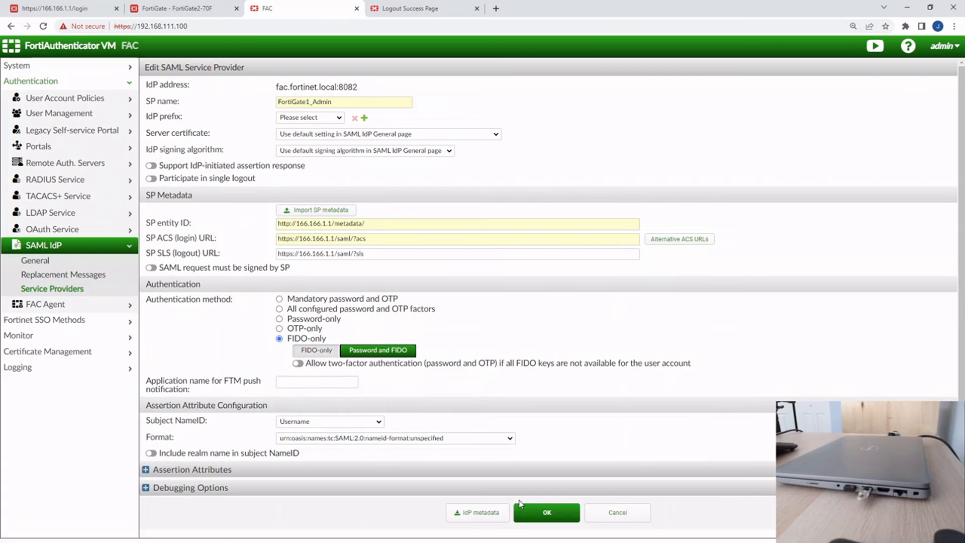
{"action": "left_click", "coordinate": [545, 512]}
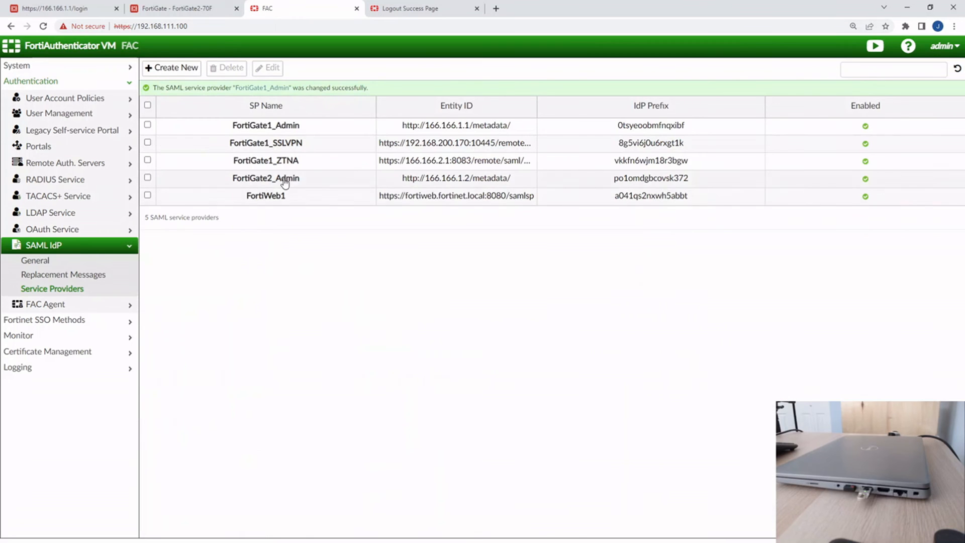
Set FortiGate2_Admin to FIDO-only authentication with Password and FIDO, and save
{"action": "left_click", "coordinate": [266, 178]}
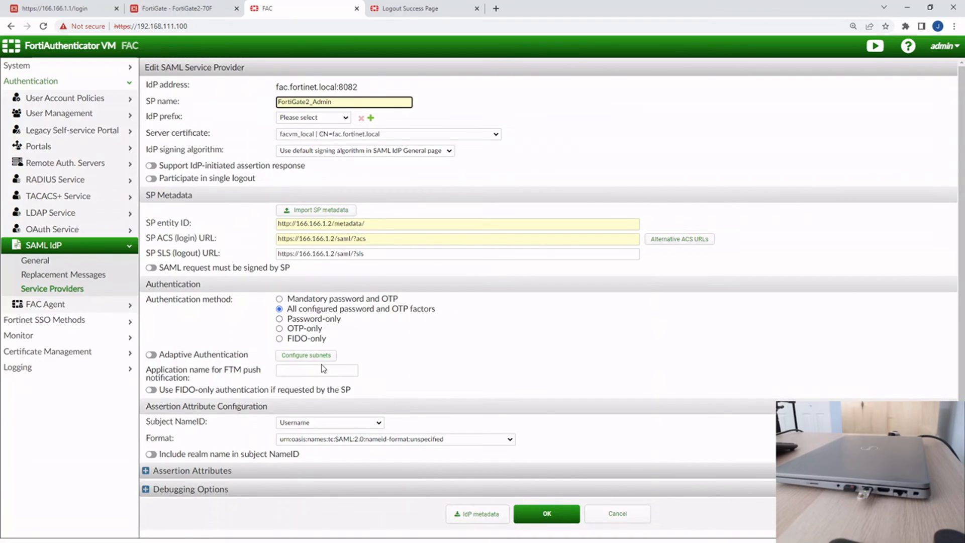
{"action": "left_click", "coordinate": [279, 339]}
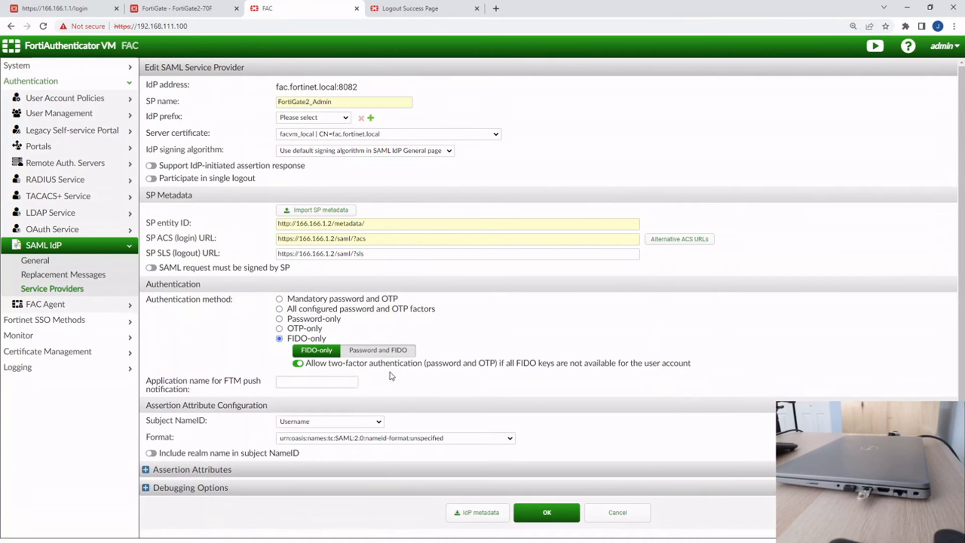
{"action": "left_click", "coordinate": [378, 350]}
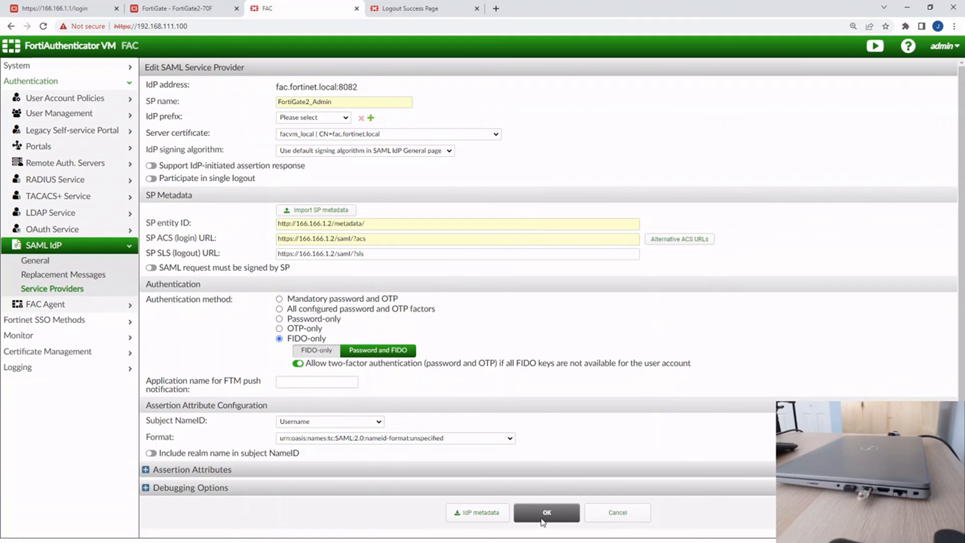
{"action": "left_click", "coordinate": [545, 512]}
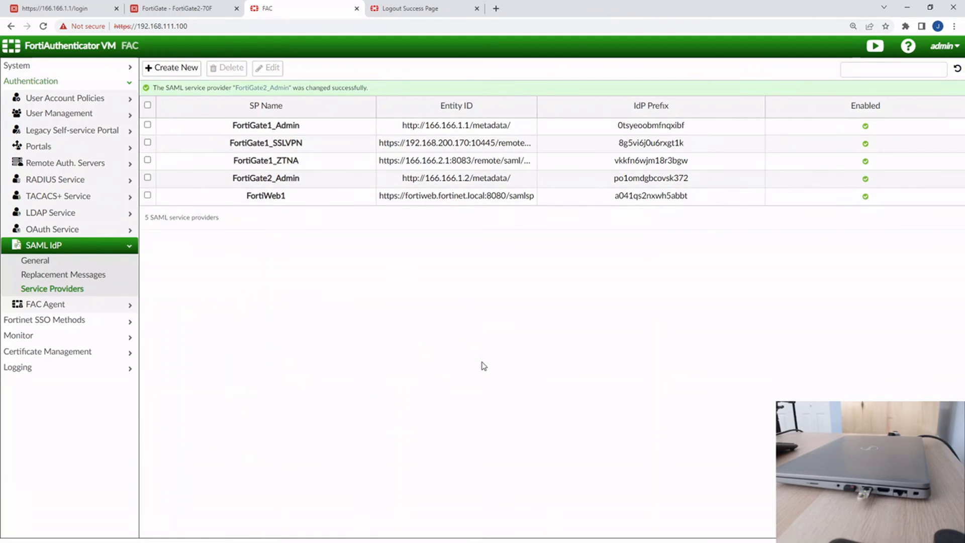
Disable FortiGate2_Admin's 'Allow two-factor authentication if all FIDO keys are not available' fallback and save
{"action": "left_click", "coordinate": [265, 178]}
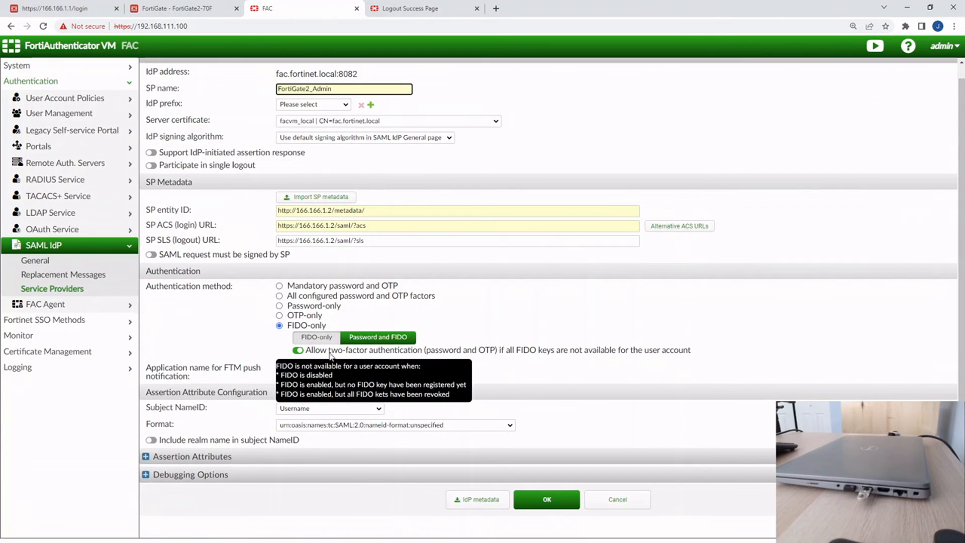
{"action": "left_click", "coordinate": [297, 350]}
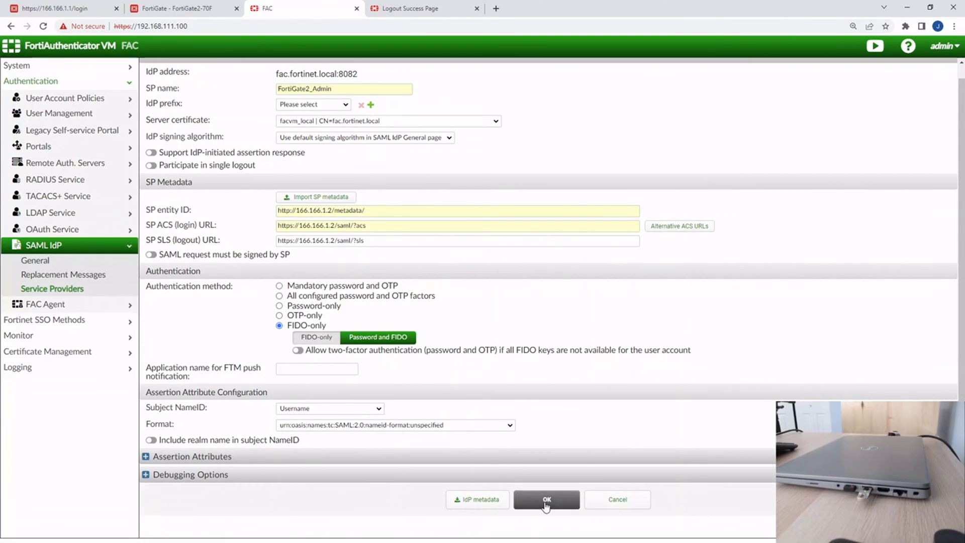
{"action": "left_click", "coordinate": [546, 500]}
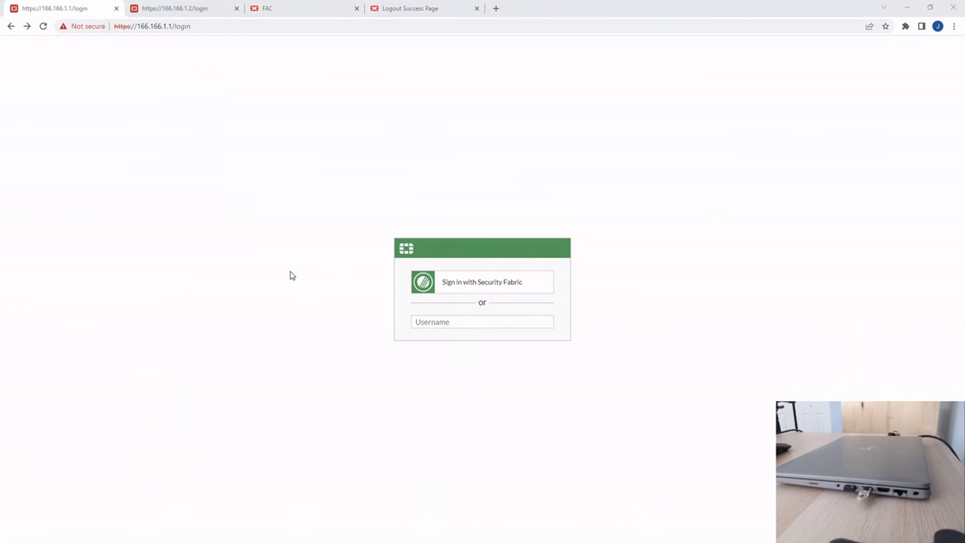
SSO into FortiGate1 at 166.166.1.1 as fac_user1 with password, then confirm the security key PIN
{"action": "left_click", "coordinate": [482, 282]}
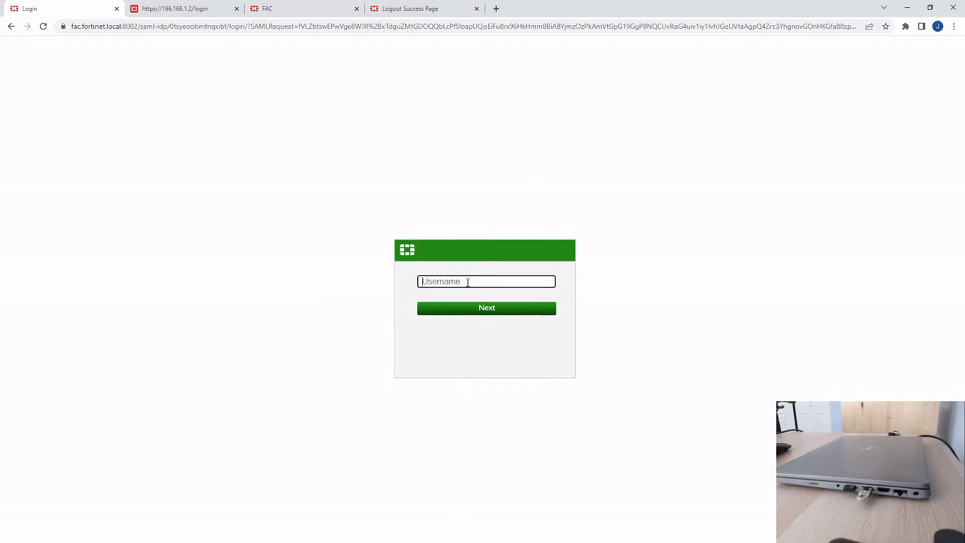
{"action": "type", "text": "fac_usr"}
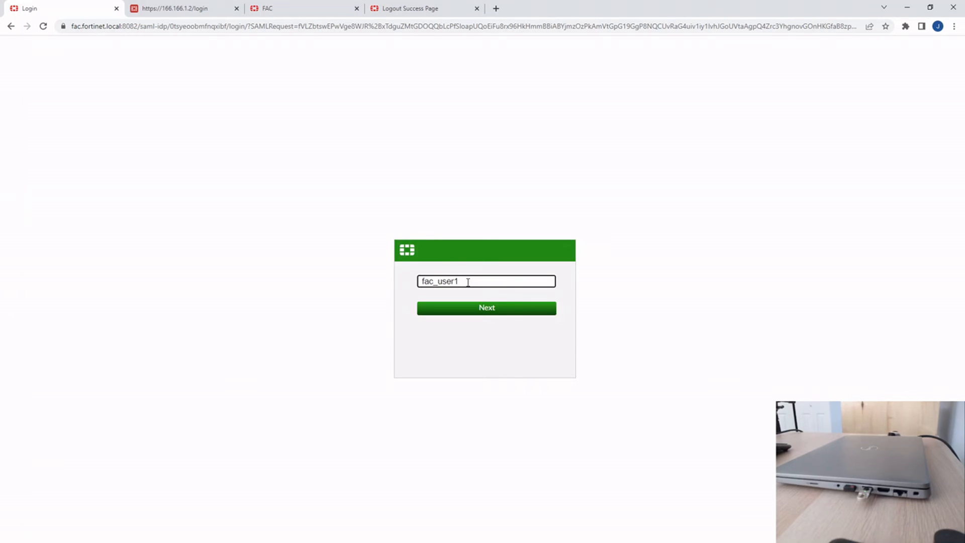
{"action": "left_click", "coordinate": [486, 307]}
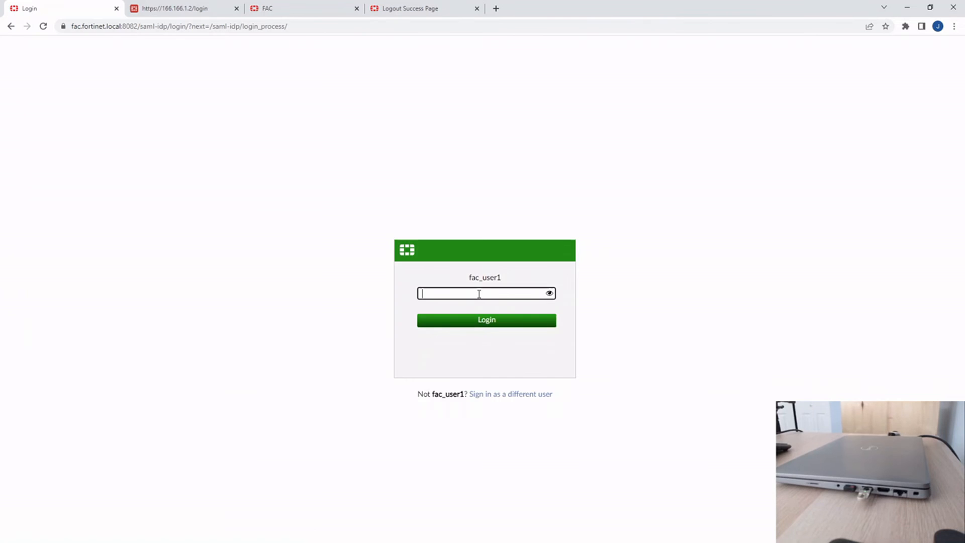
{"action": "type", "text": "password"}
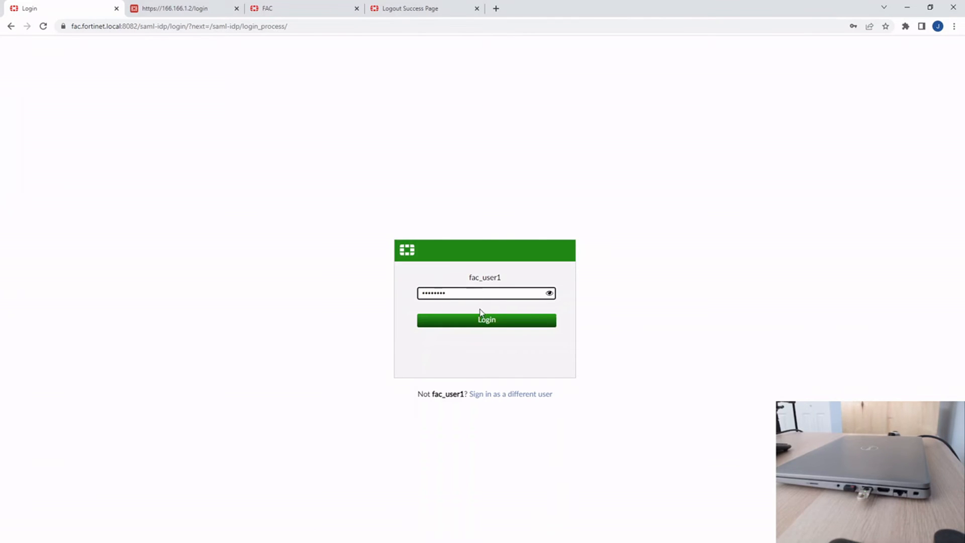
{"action": "left_click", "coordinate": [486, 320]}
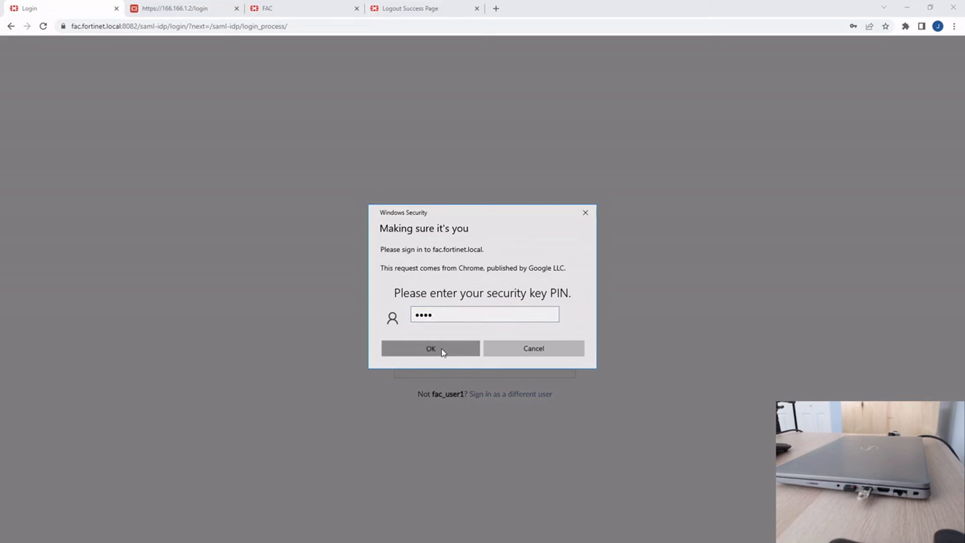
{"action": "left_click", "coordinate": [430, 349]}
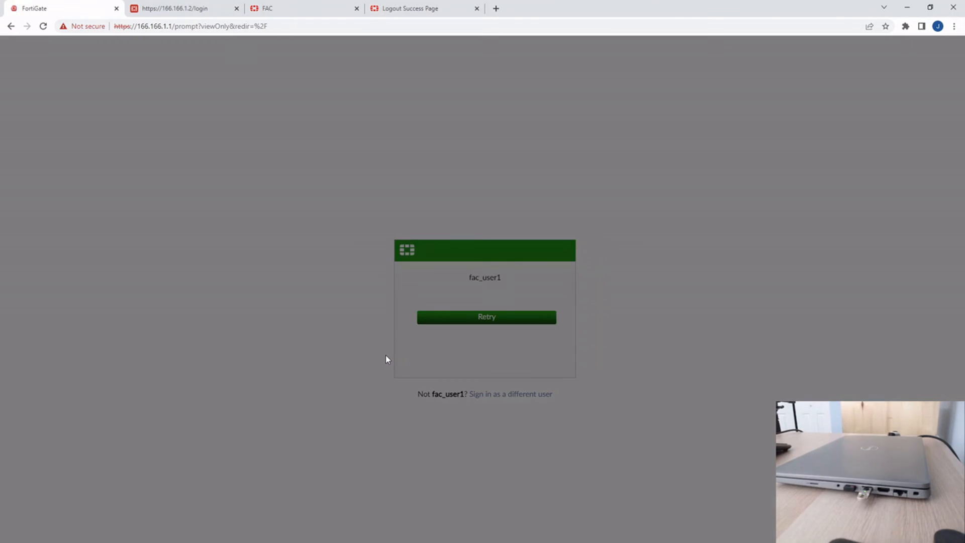
{"action": "left_click", "coordinate": [486, 317]}
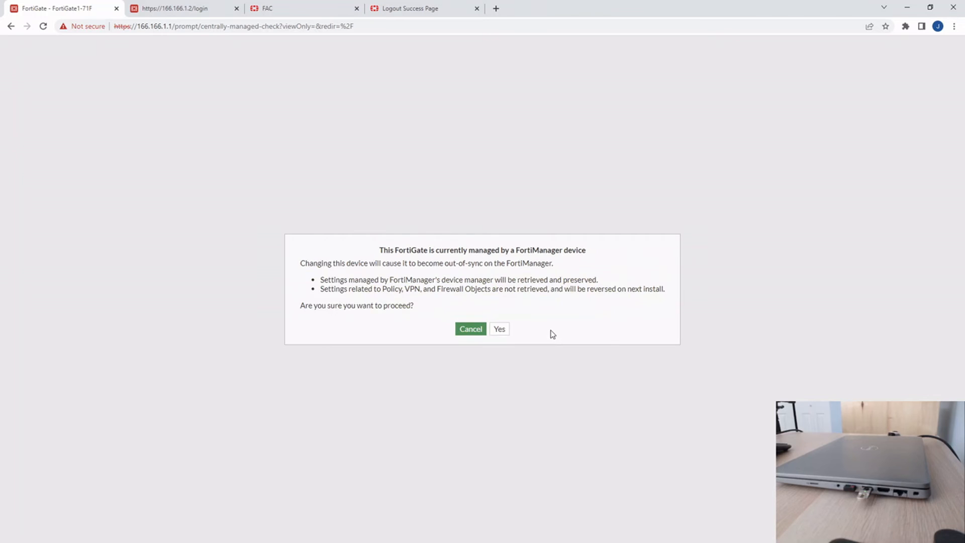
Accept FortiGate1's FortiManager warning and choose Login Read-Write on FortiGate2
{"action": "left_click", "coordinate": [500, 328]}
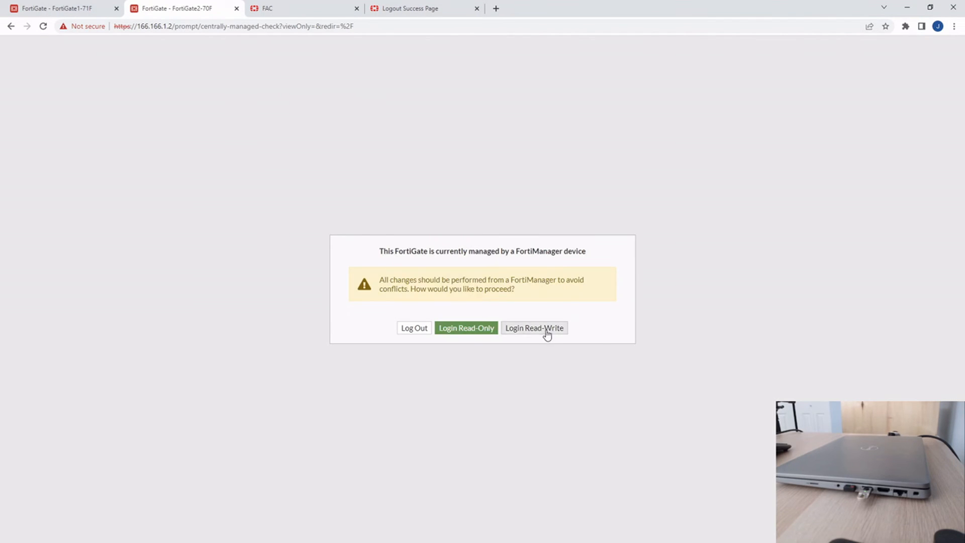
{"action": "left_click", "coordinate": [534, 328]}
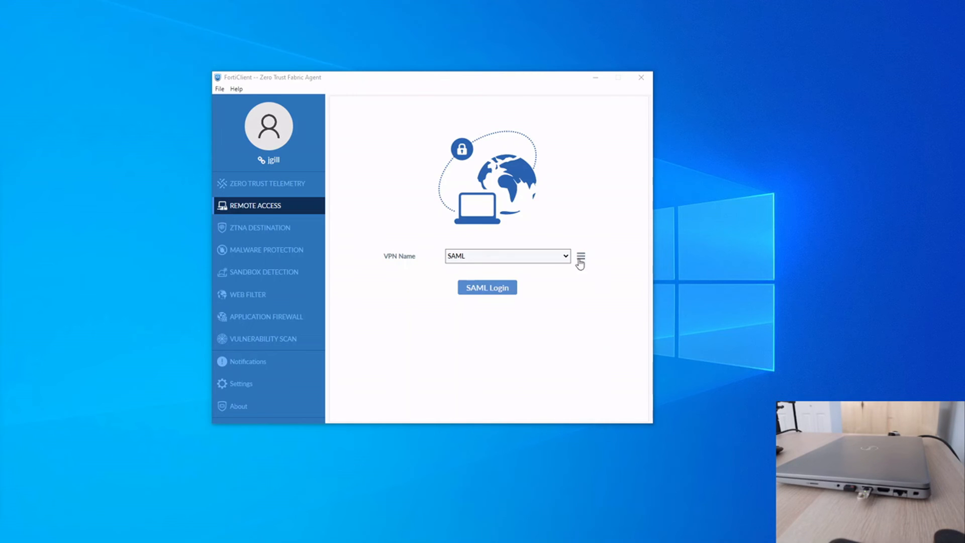
{"action": "mouse_move", "coordinate": [408, 258]}
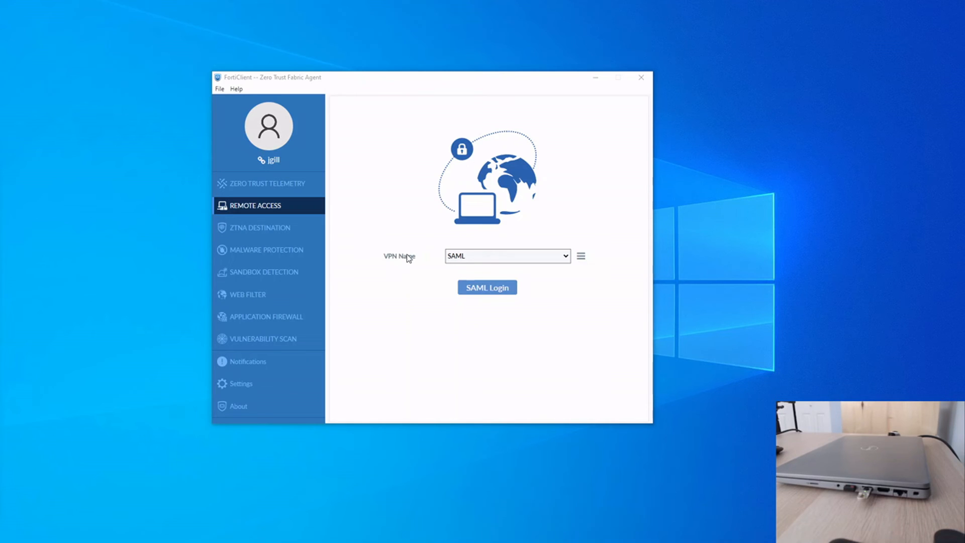
{"action": "mouse_move", "coordinate": [569, 260]}
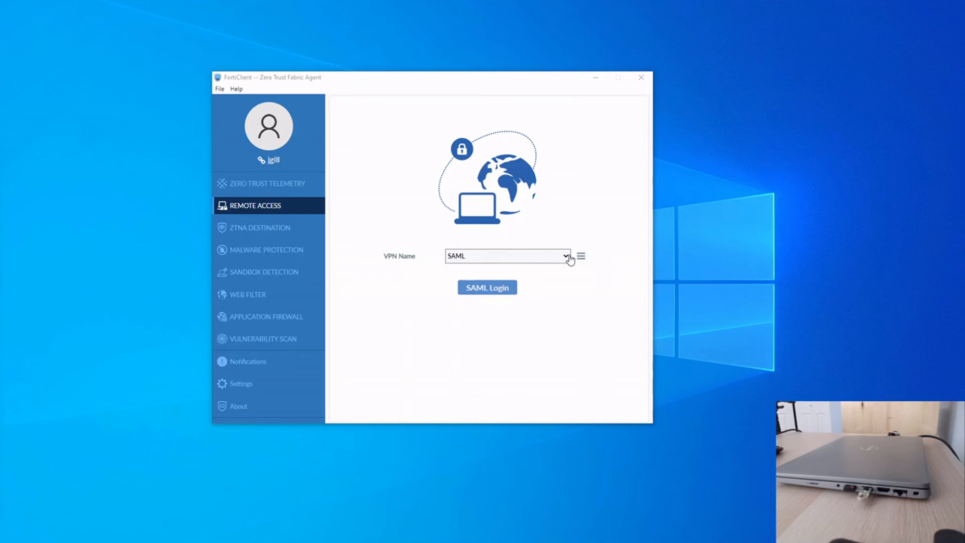
Edit the SAML VPN connection, keeping Customize port 10445 and SSO on and enabling external-browser authentication
{"action": "left_click", "coordinate": [580, 256]}
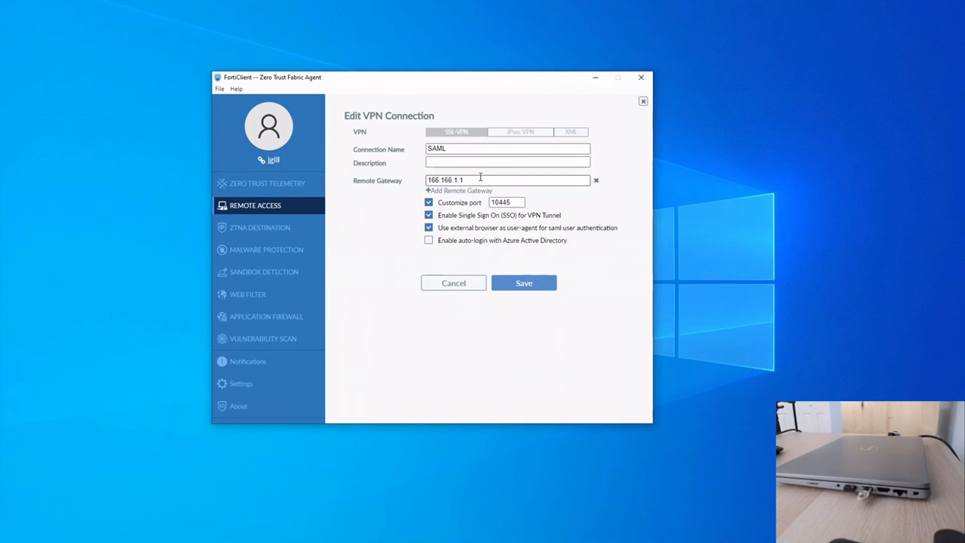
{"action": "left_click", "coordinate": [429, 202]}
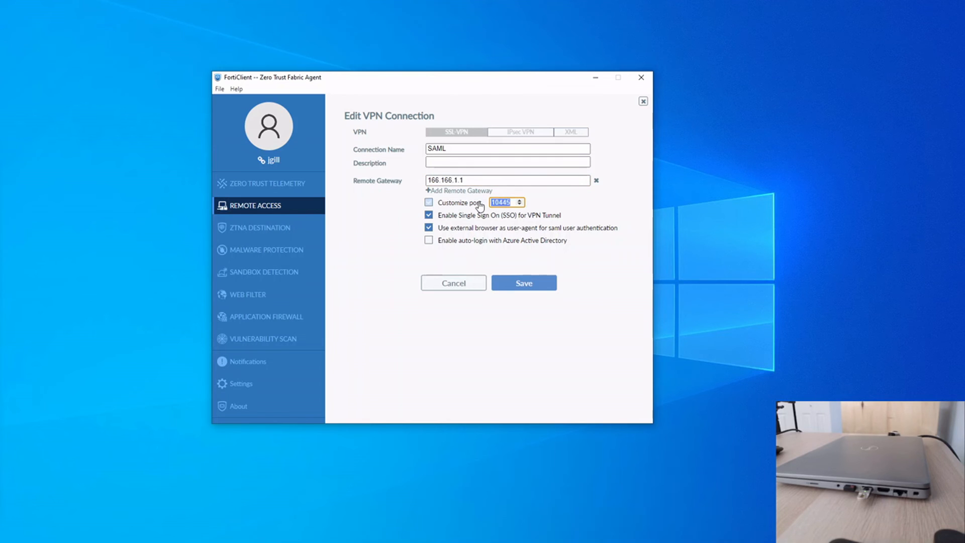
{"action": "left_click", "coordinate": [430, 202]}
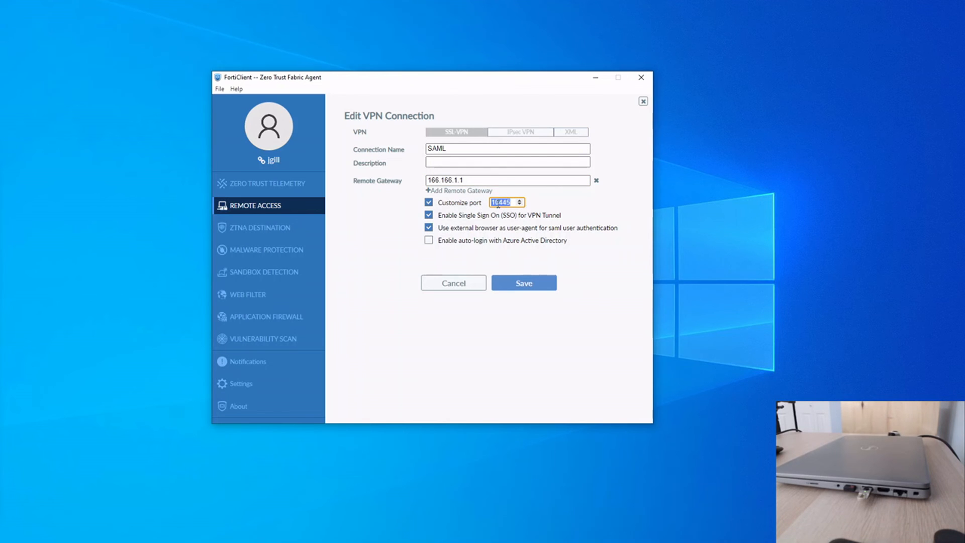
{"action": "left_click", "coordinate": [428, 215]}
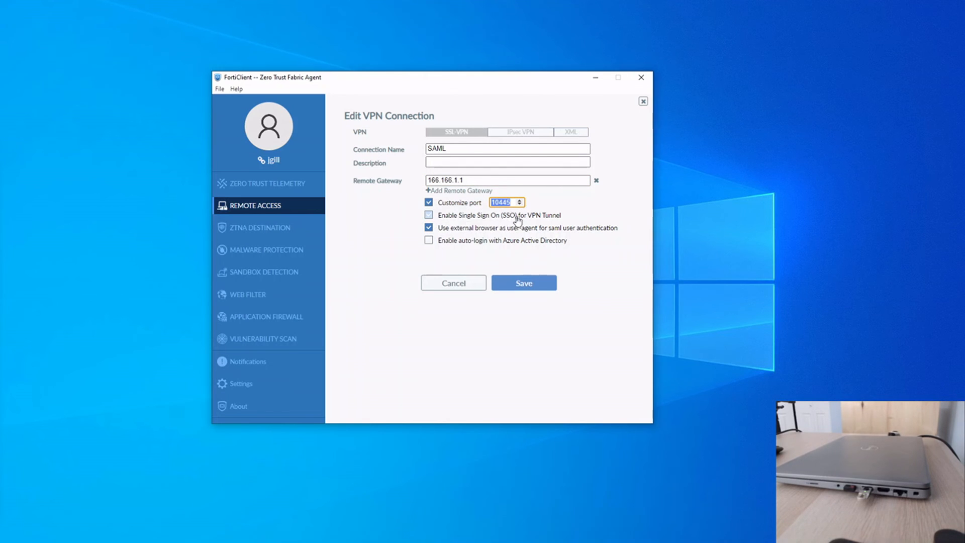
{"action": "left_click", "coordinate": [429, 215]}
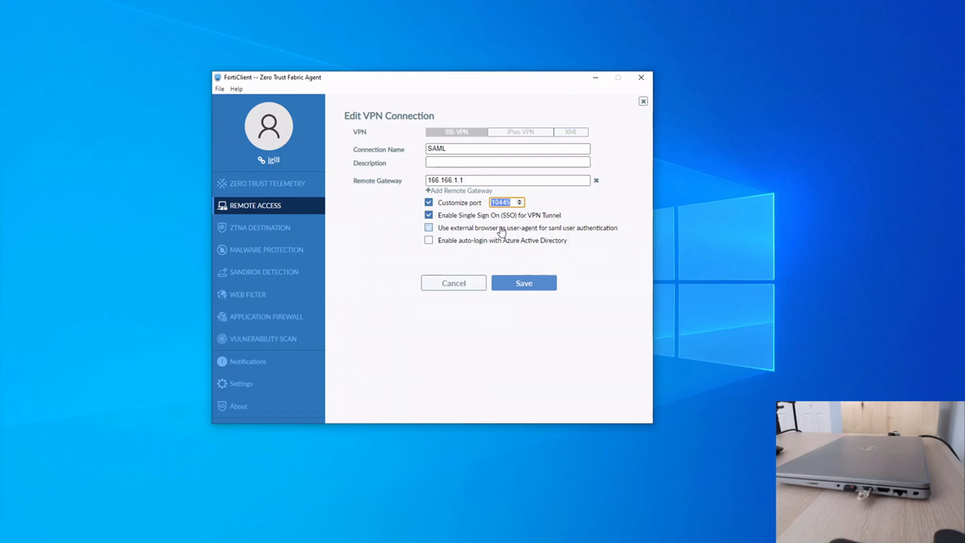
{"action": "mouse_move", "coordinate": [603, 234]}
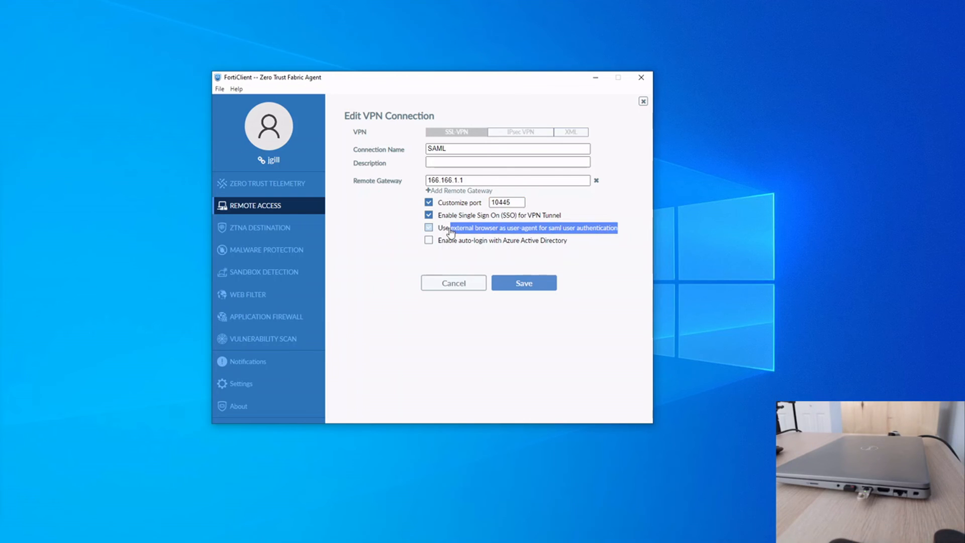
{"action": "left_click", "coordinate": [429, 227]}
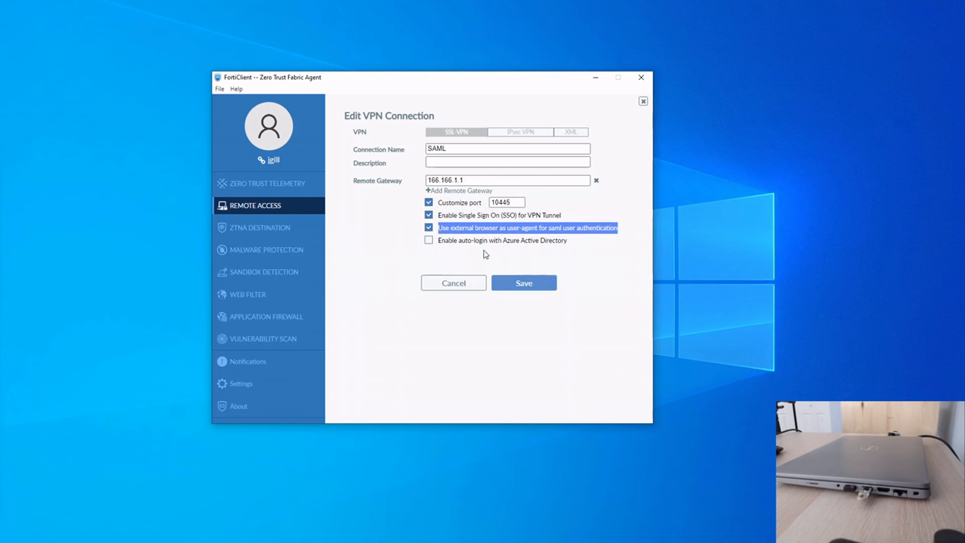
{"action": "mouse_move", "coordinate": [491, 257]}
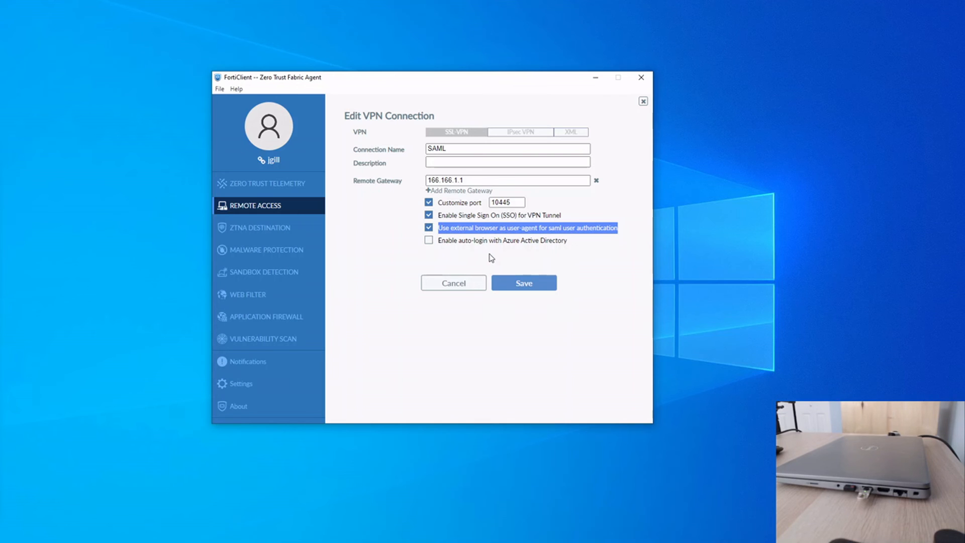
Start the SAML VPN login and continue as user fac_user1 to the password step
{"action": "left_click", "coordinate": [523, 282]}
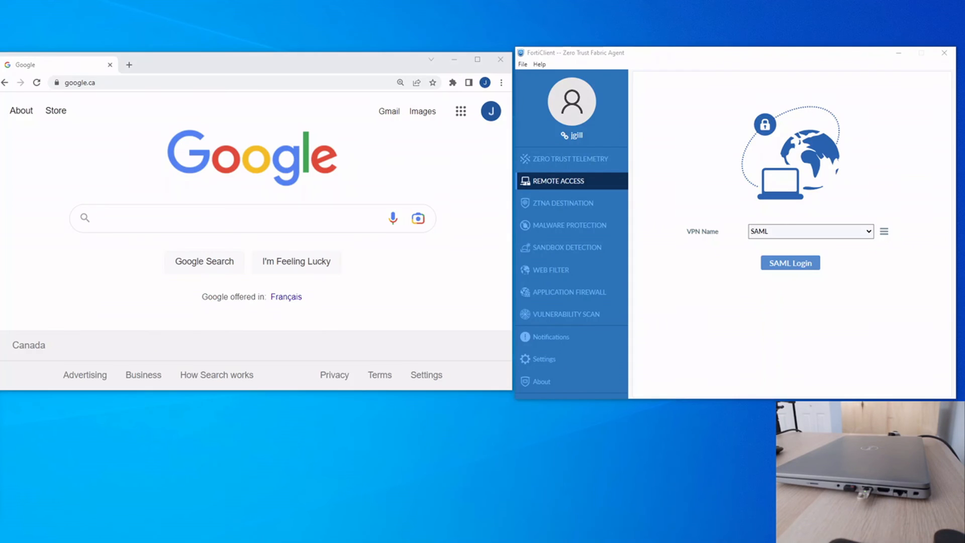
{"action": "left_click", "coordinate": [790, 263]}
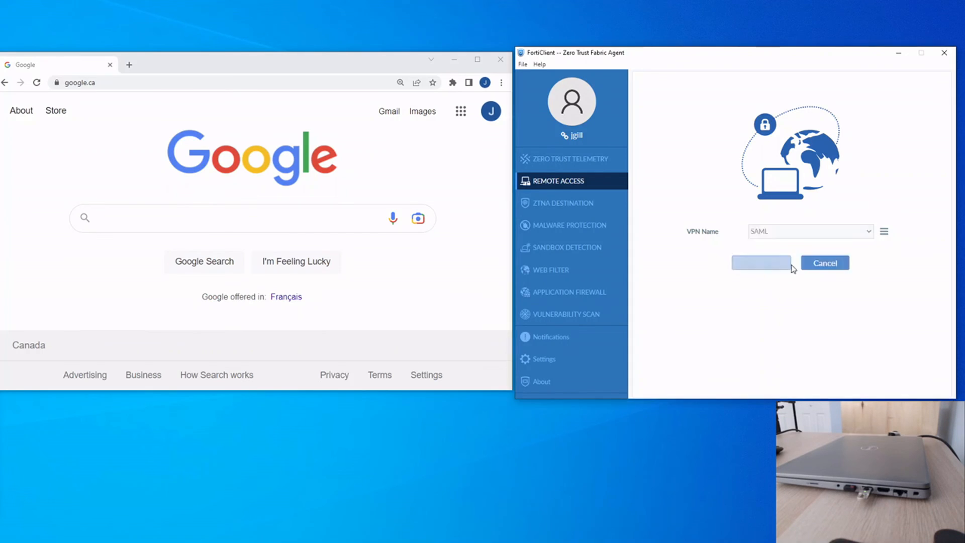
{"action": "left_click", "coordinate": [761, 263]}
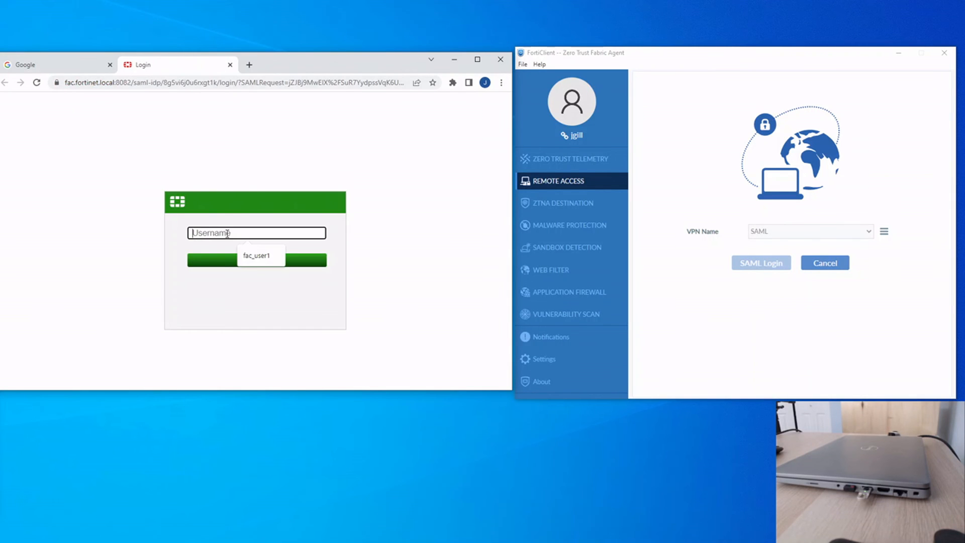
{"action": "type", "text": "fac_user1"}
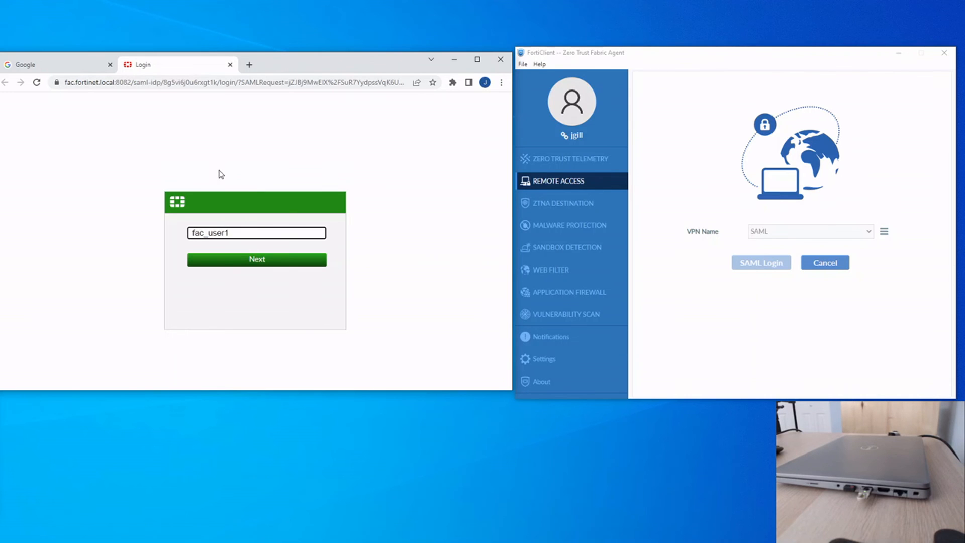
{"action": "left_click", "coordinate": [256, 259]}
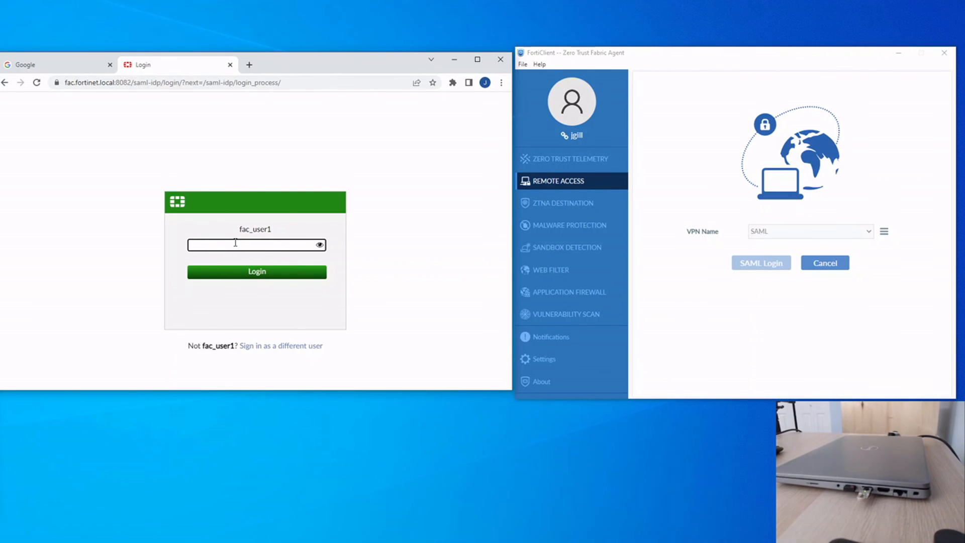
Submit fac_user1's password, confirm the security key PIN, then close the FortiClient window
{"action": "left_click", "coordinate": [257, 271]}
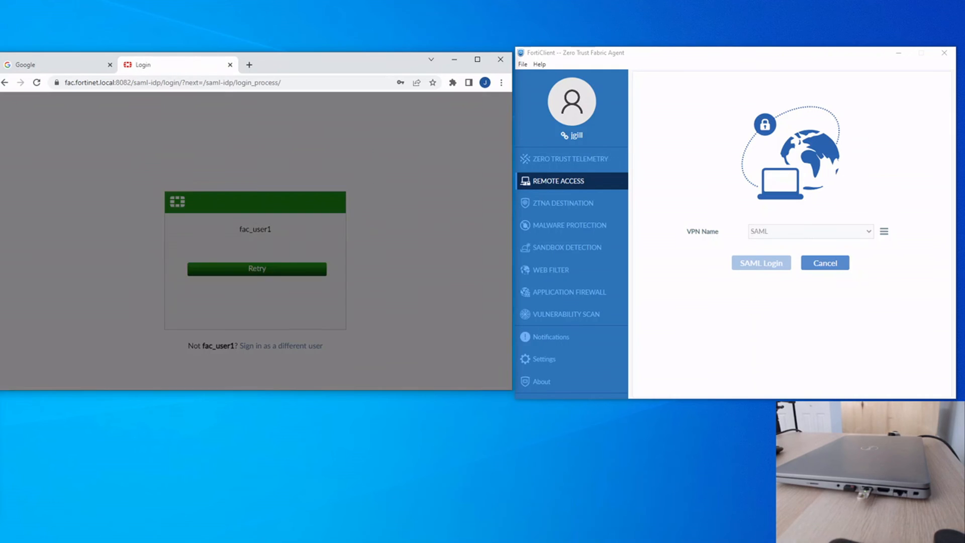
{"action": "type", "text": "••••"}
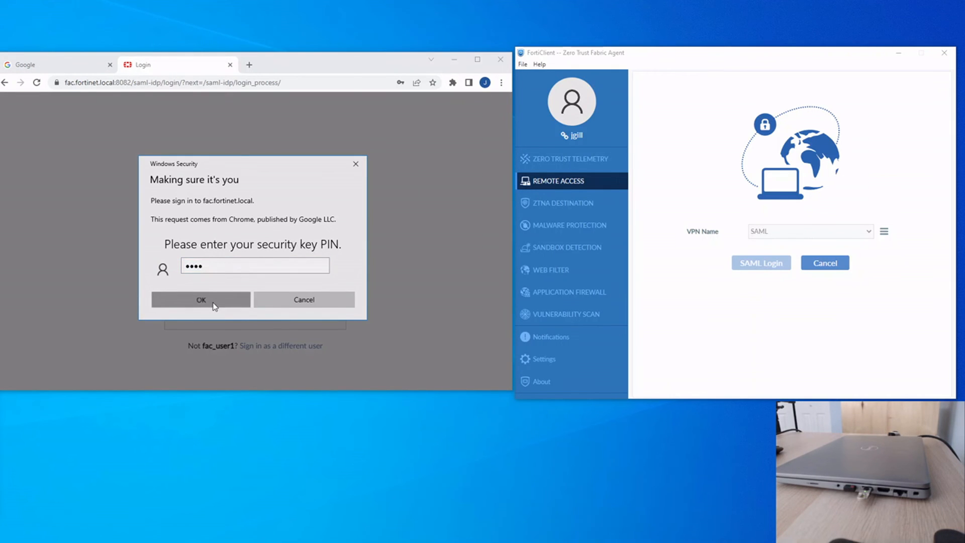
{"action": "left_click", "coordinate": [200, 300]}
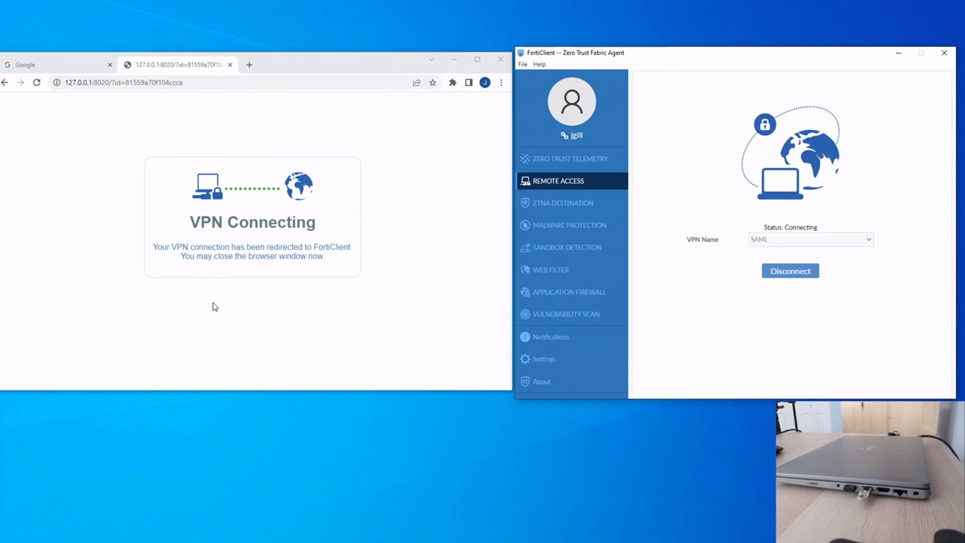
{"action": "mouse_move", "coordinate": [742, 259]}
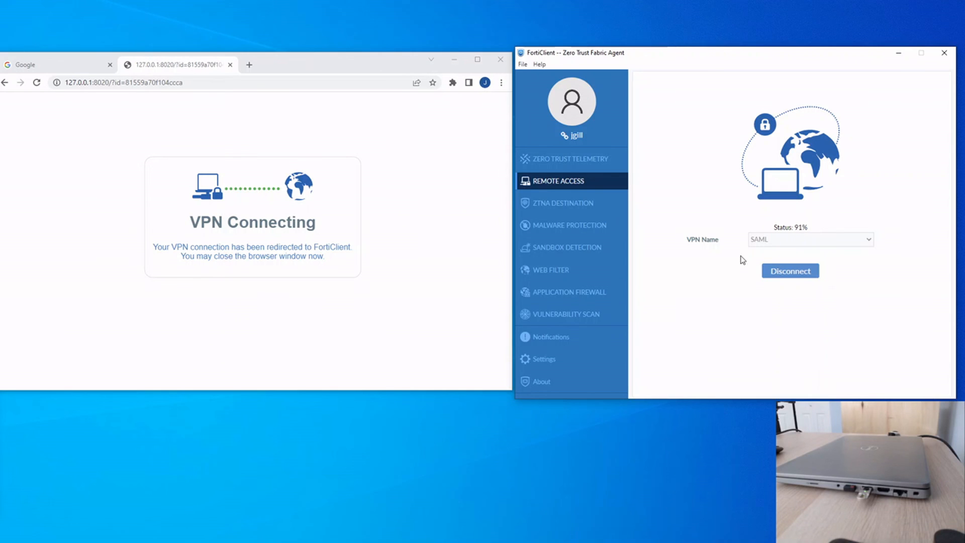
{"action": "mouse_move", "coordinate": [795, 234]}
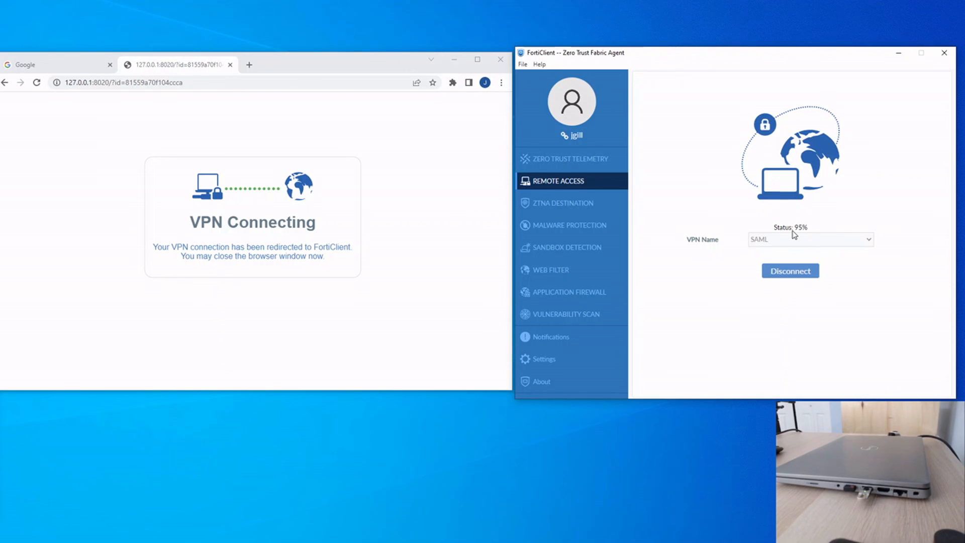
{"action": "left_click", "coordinate": [945, 54]}
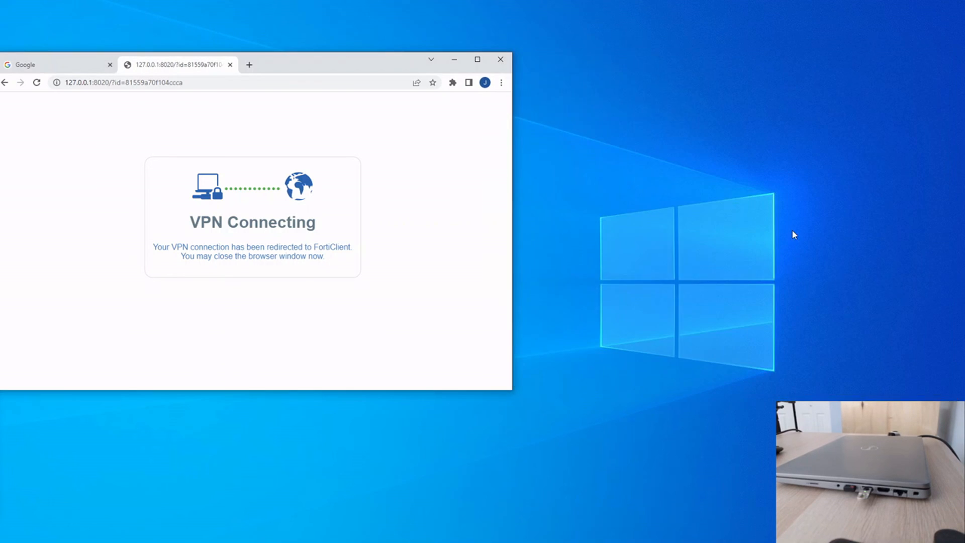